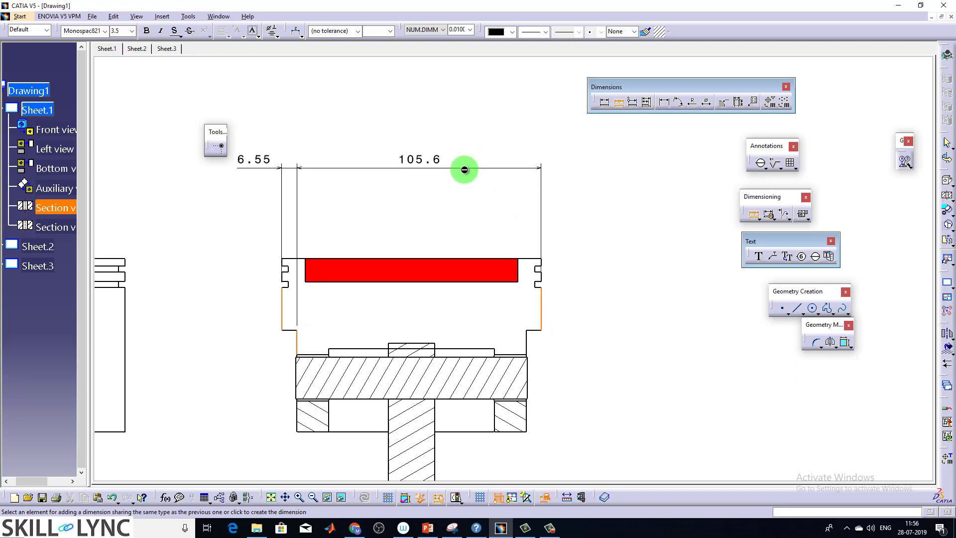
Replace the old 105.6 dimension with cumulated dimensions 6.55, 105.6 and 112.15 across the piston edges
click(465, 169)
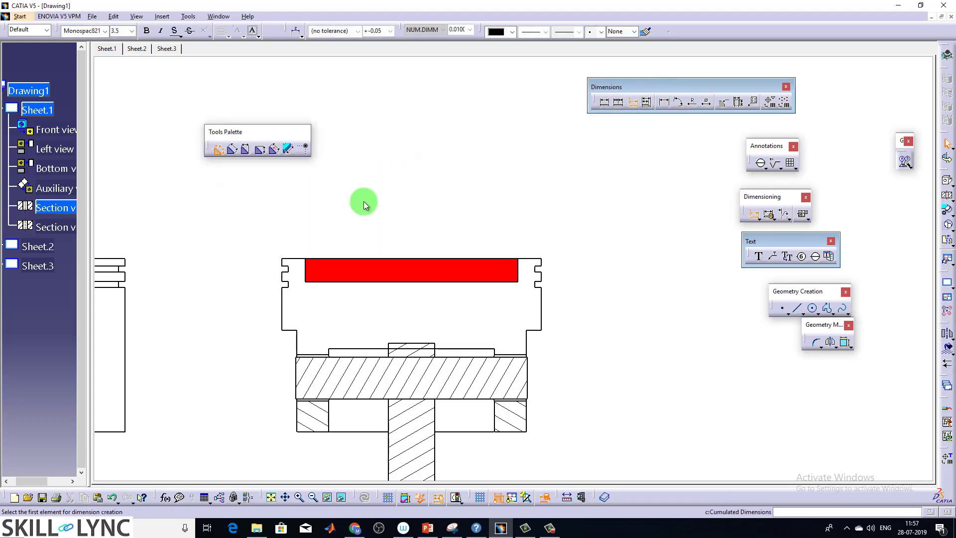
click(297, 337)
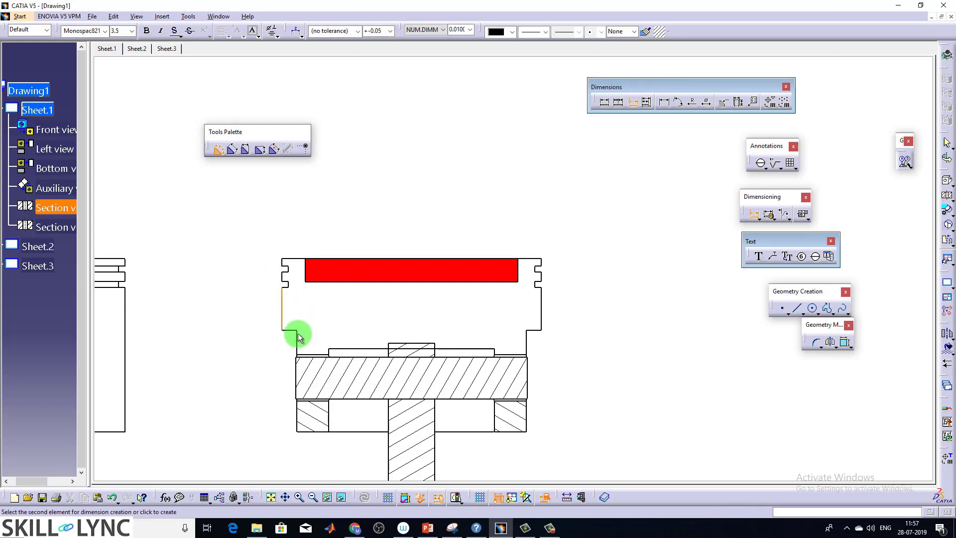
click(299, 334)
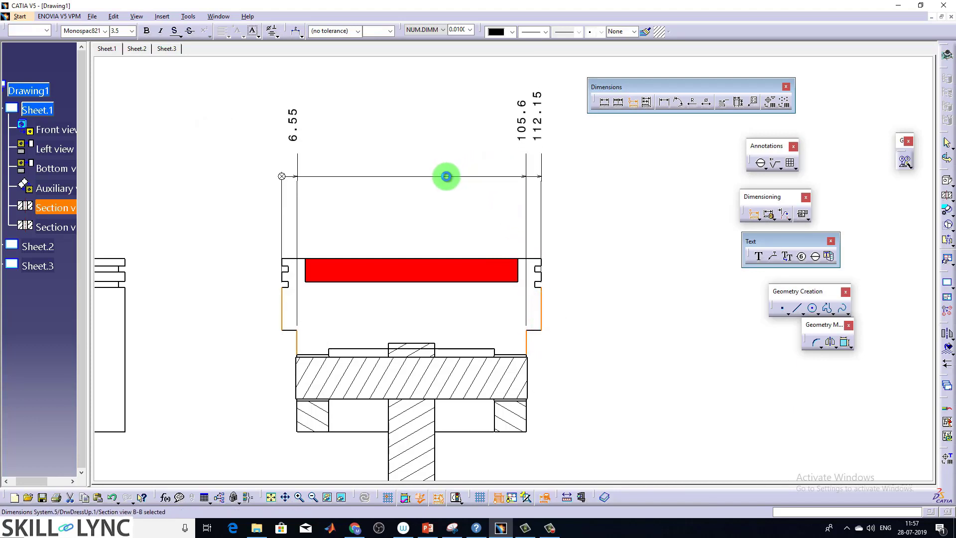
mouse_move(284, 179)
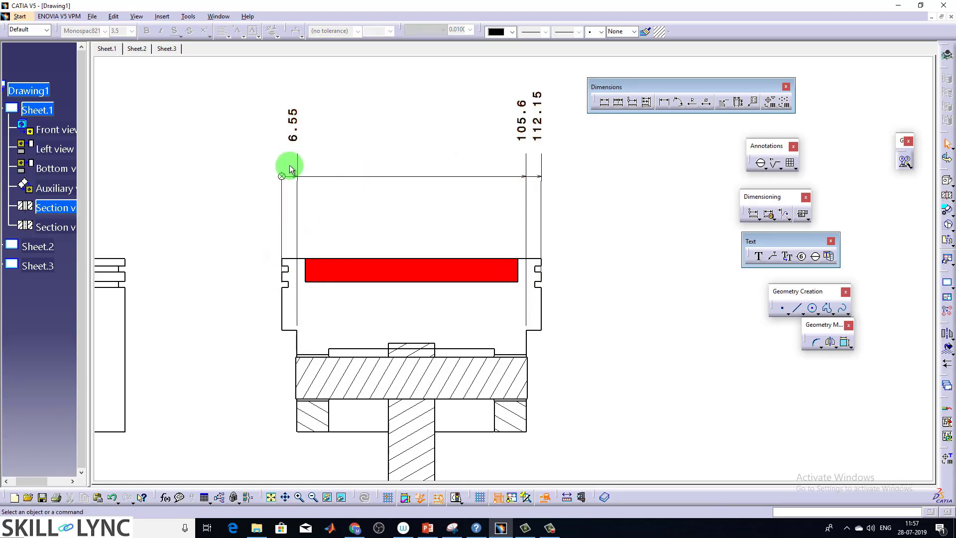
click(539, 132)
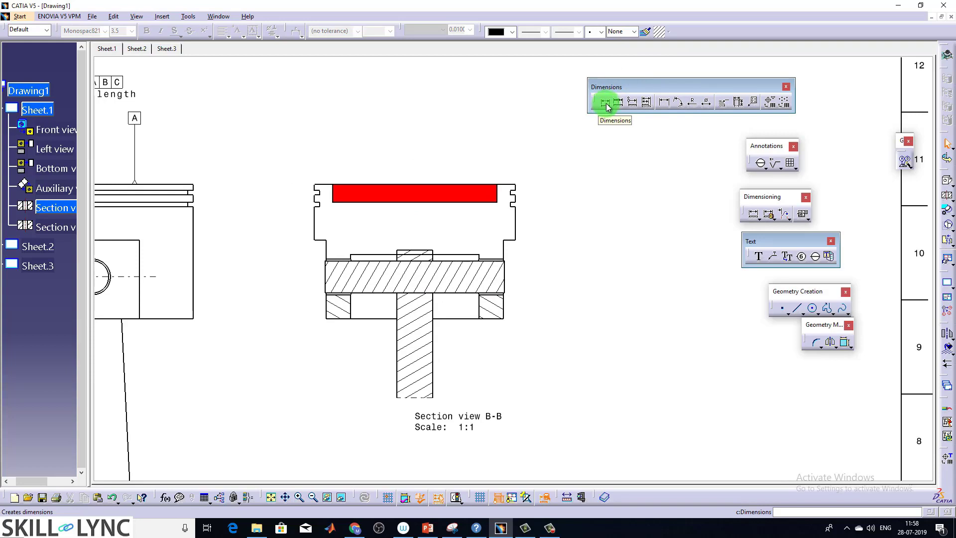
Create a 90° angle dimension between the piston's right edge and an adjacent edge
click(604, 102)
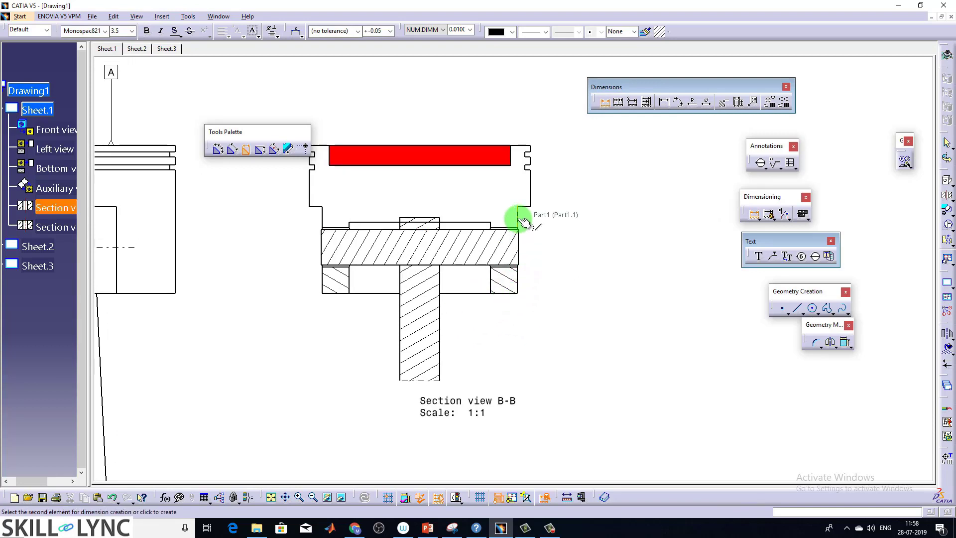
click(518, 217)
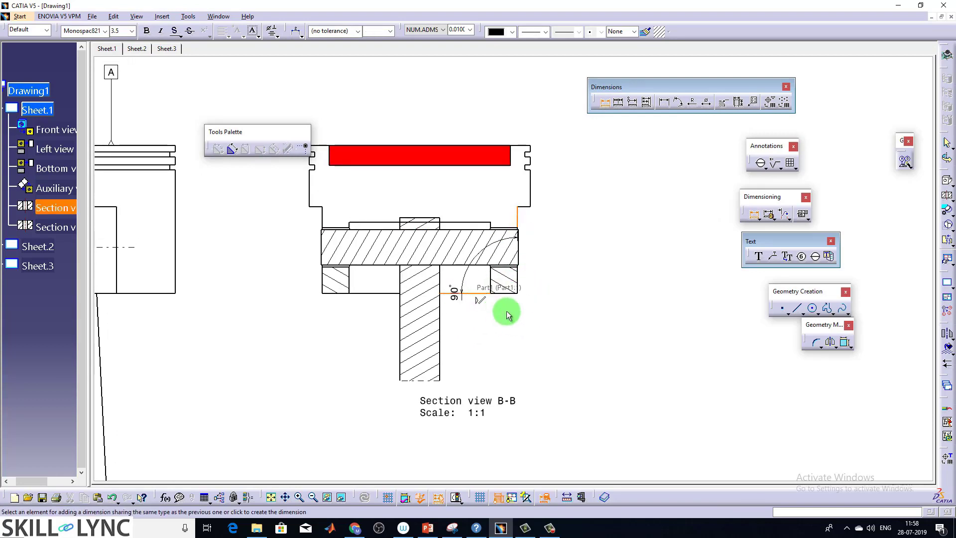
right_click(507, 316)
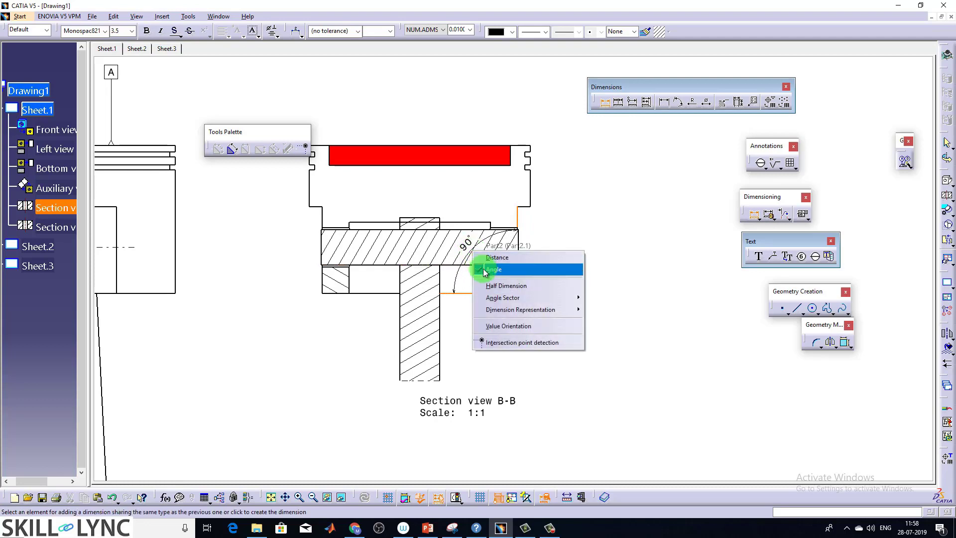
click(497, 257)
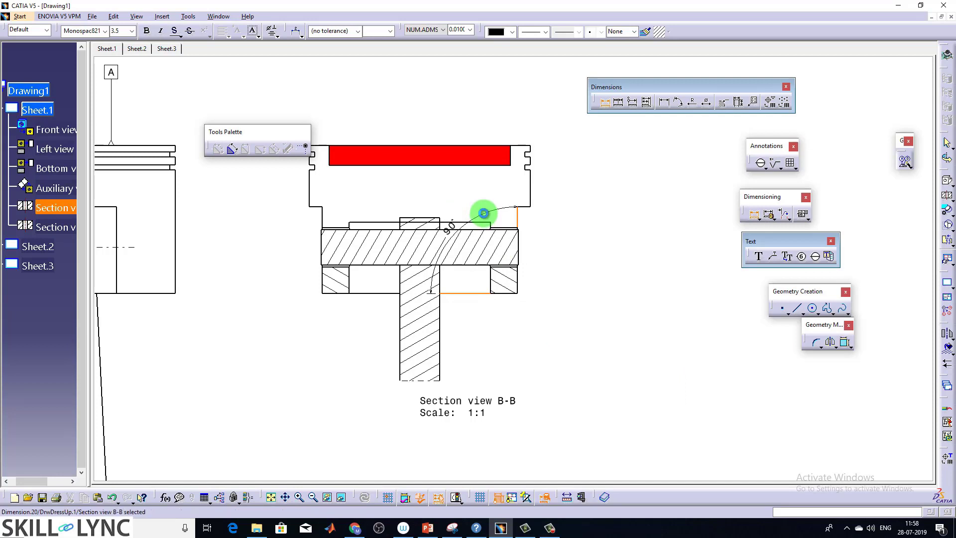
click(669, 101)
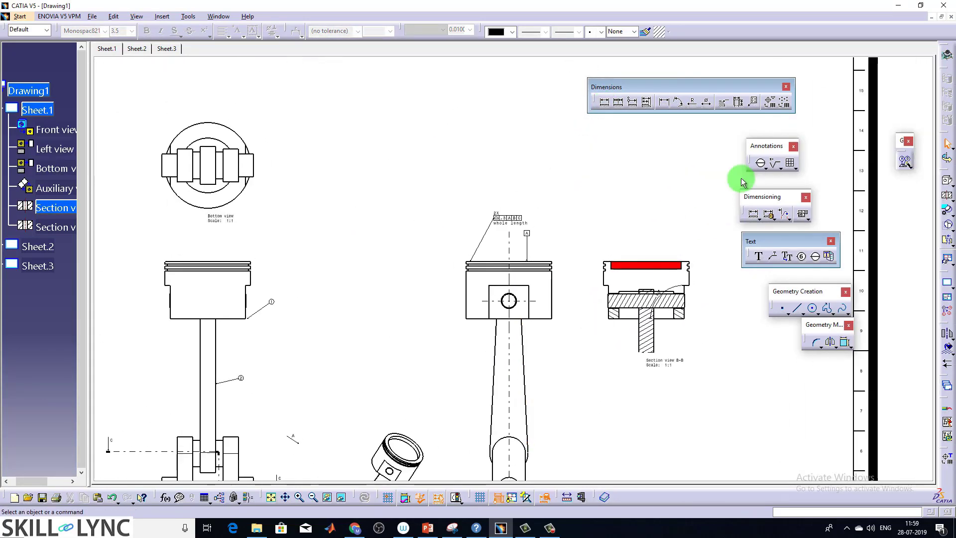
mouse_move(207, 64)
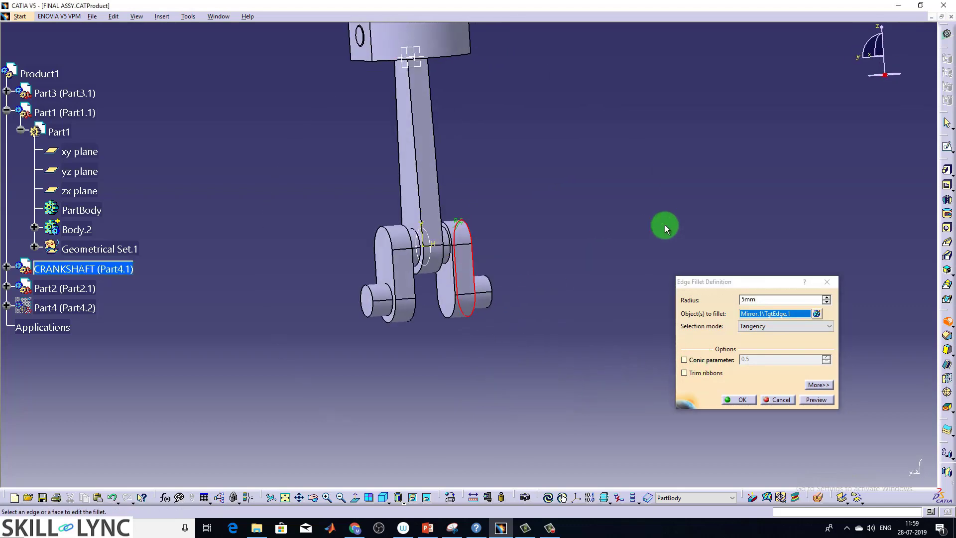
Add two more crankshaft edges to the 5mm Edge Fillet selection
click(390, 277)
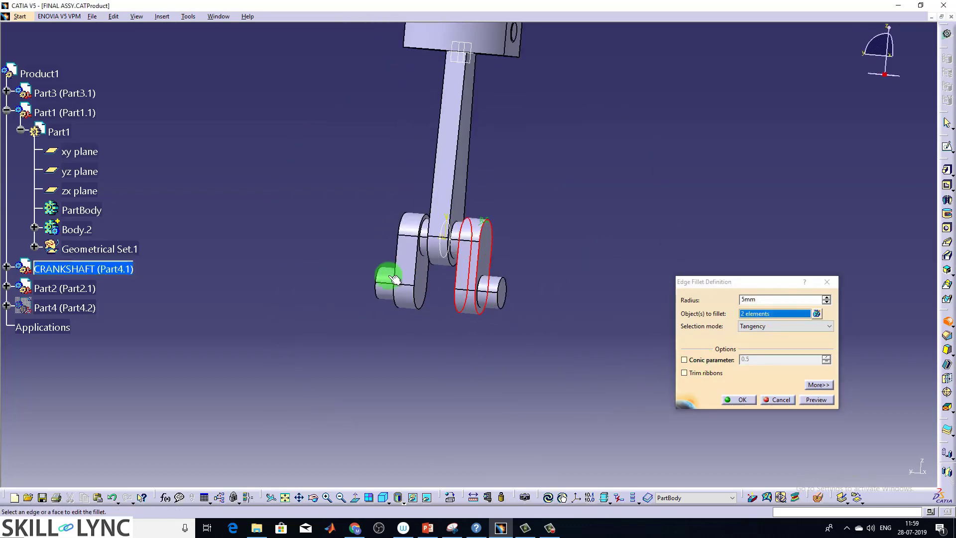
click(390, 256)
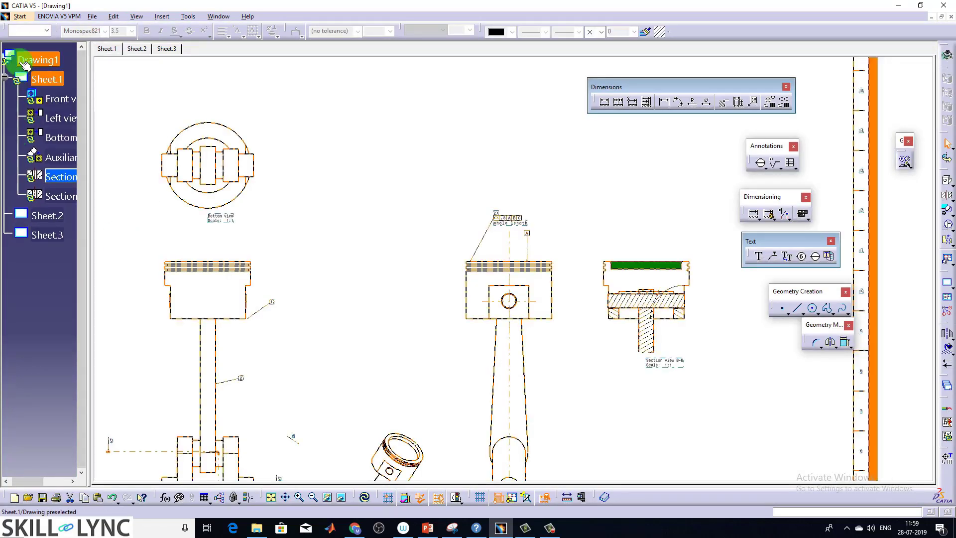
mouse_move(60, 177)
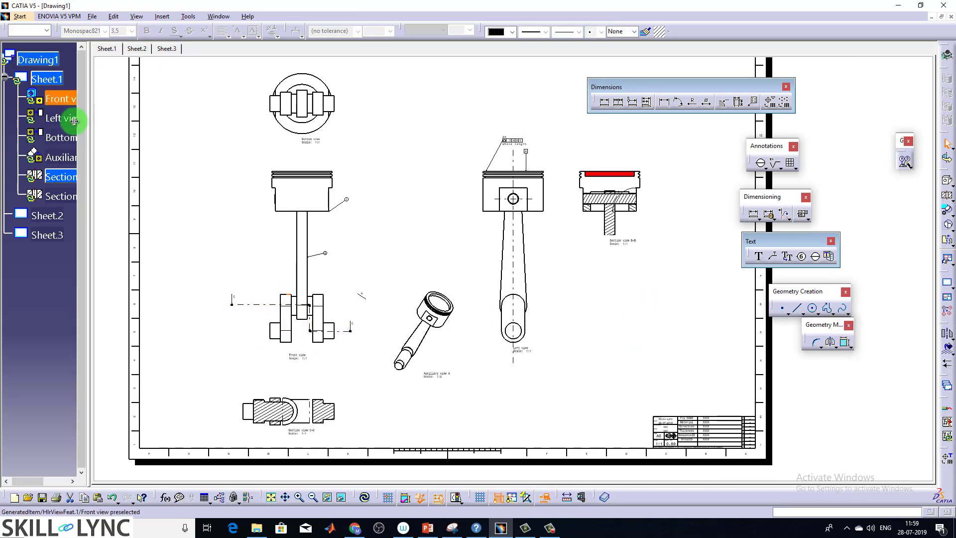
Update the Front view from the modified model and select the whole sheet
right_click(59, 99)
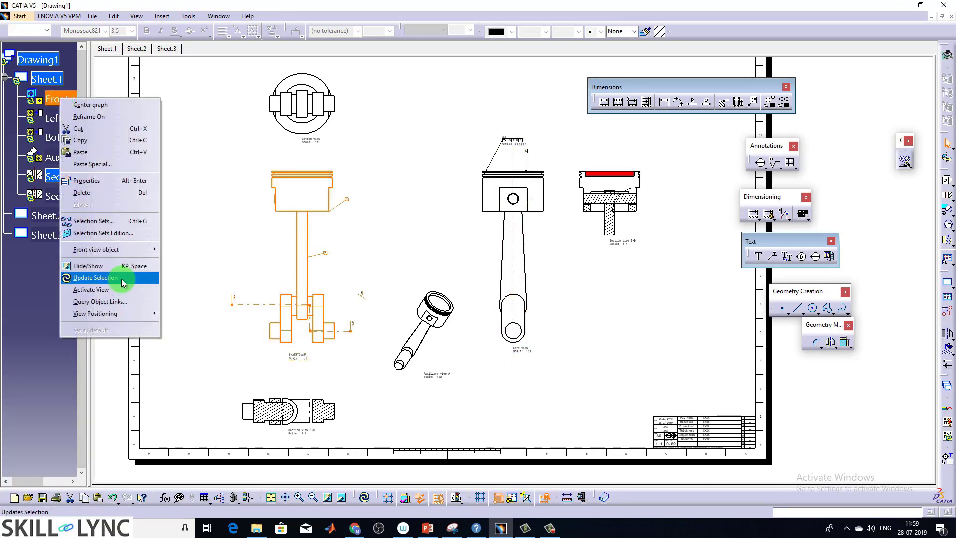
click(95, 278)
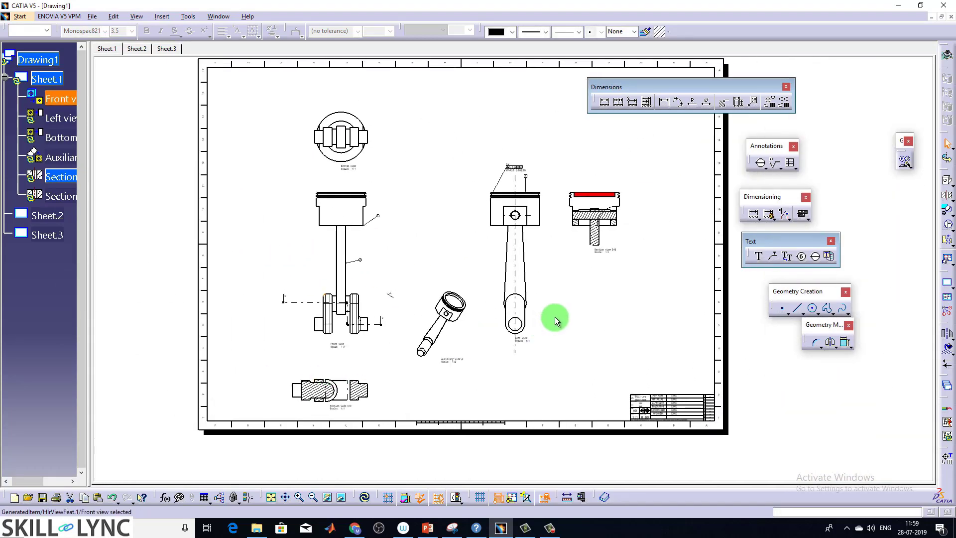
click(46, 79)
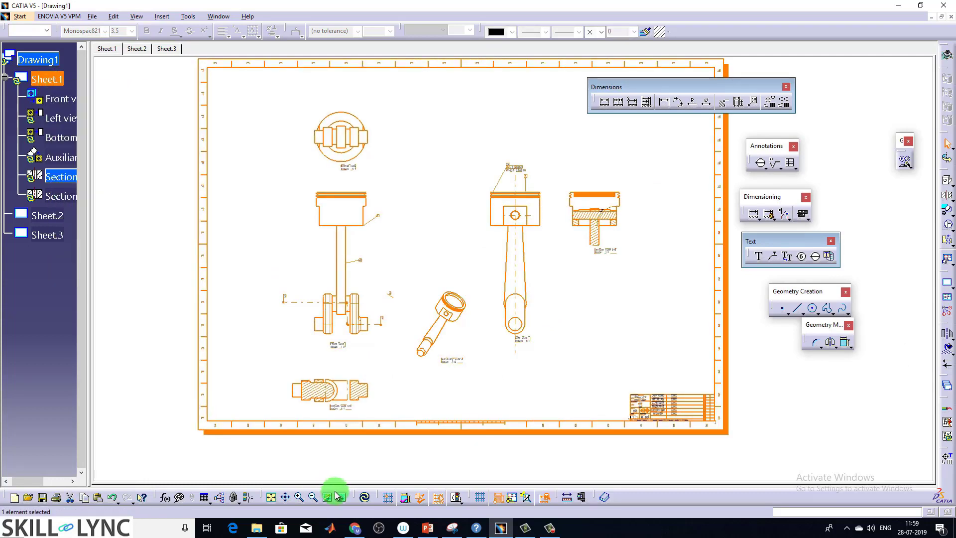
mouse_move(364, 498)
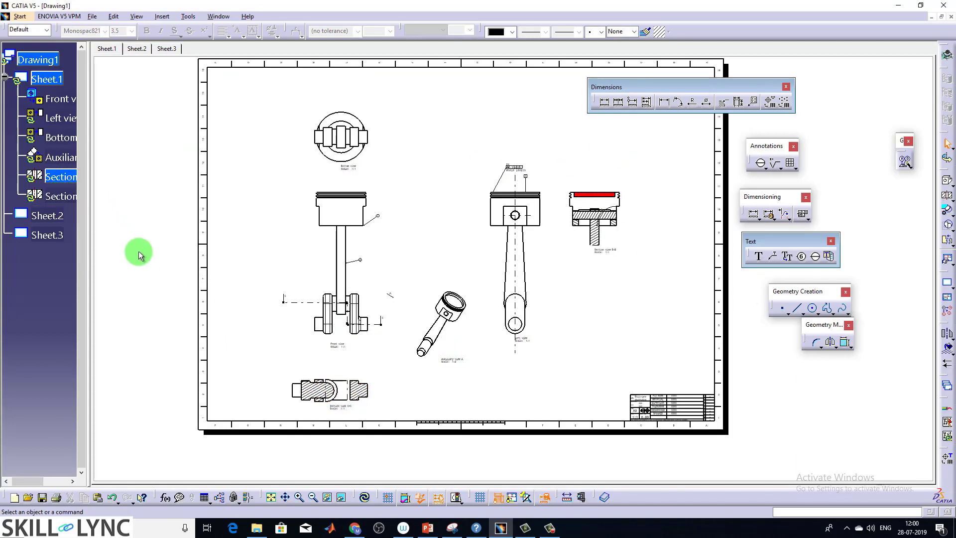
mouse_move(379, 247)
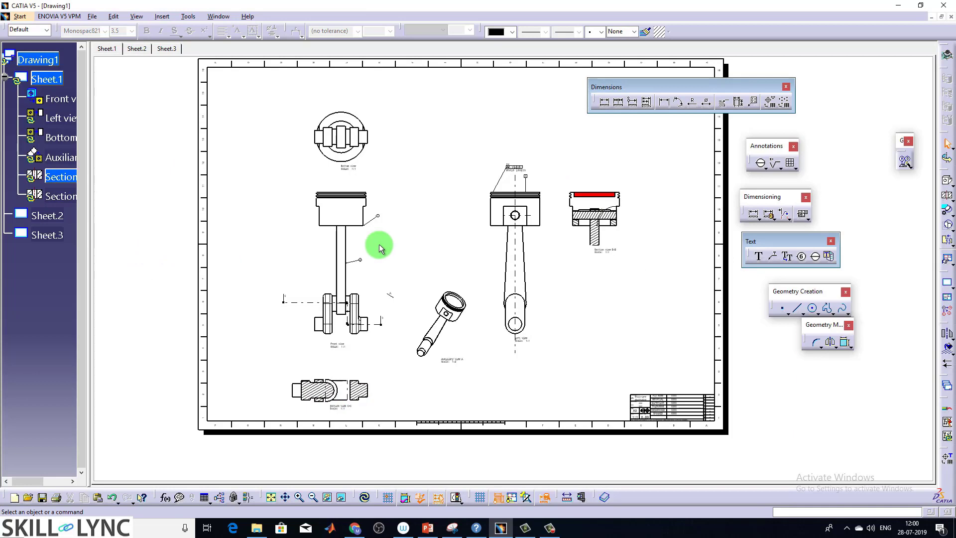
mouse_move(286, 243)
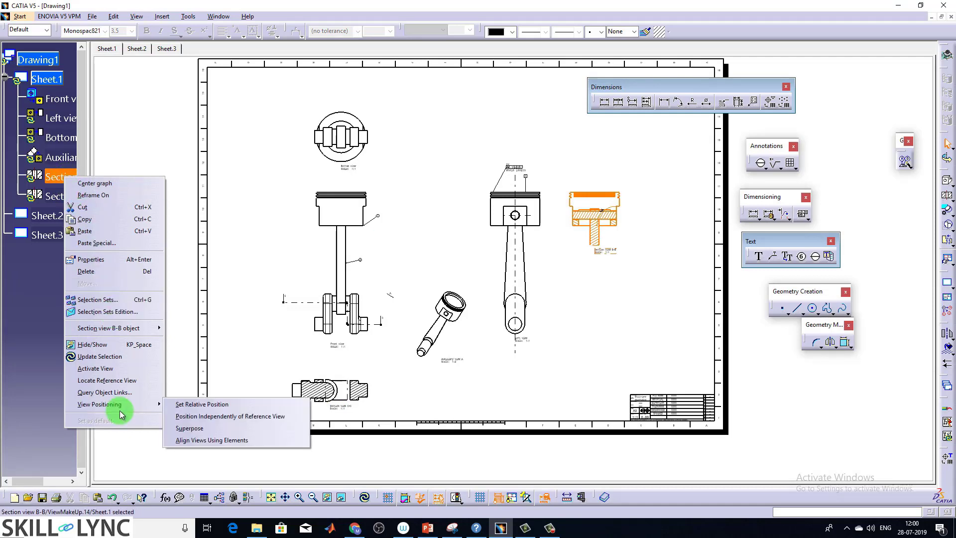
mouse_move(114, 259)
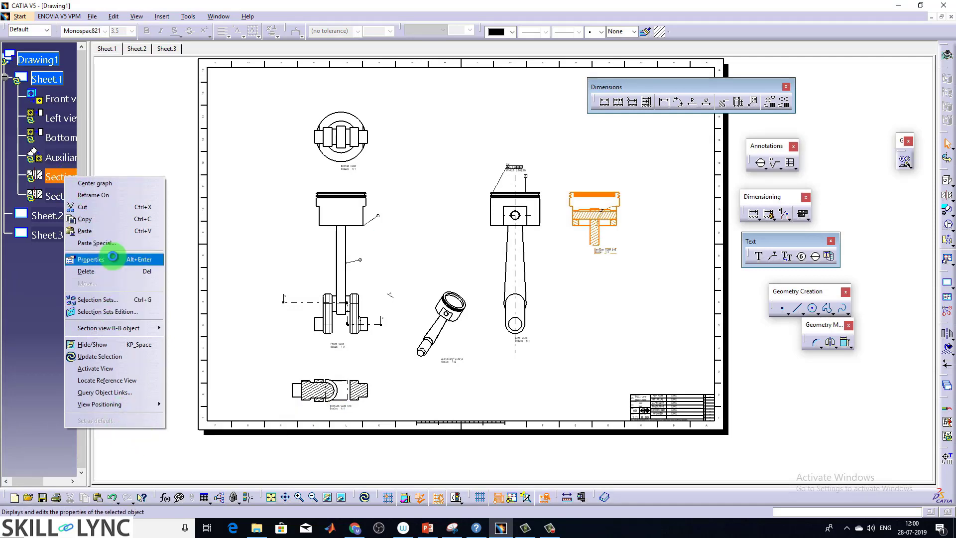
Lock Section view B-B through its View properties
click(90, 259)
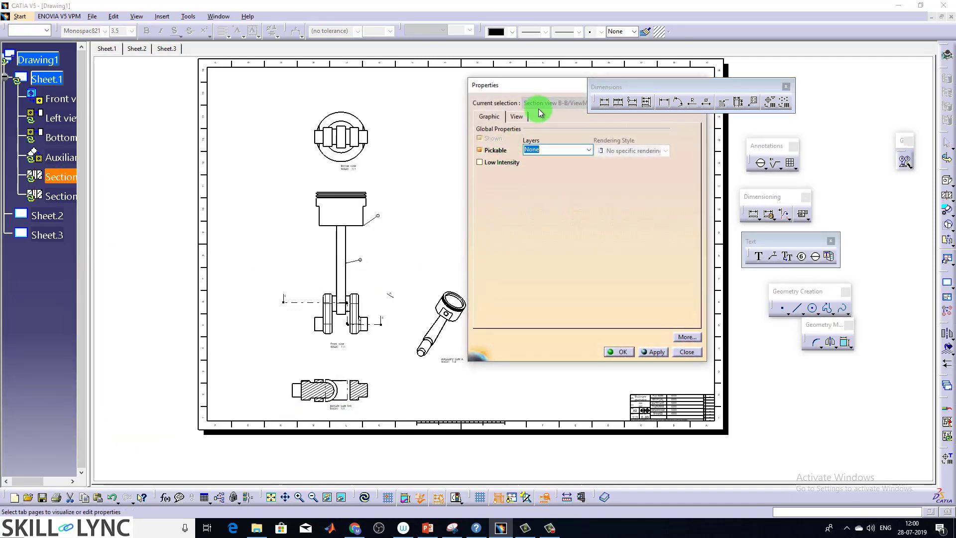
click(516, 116)
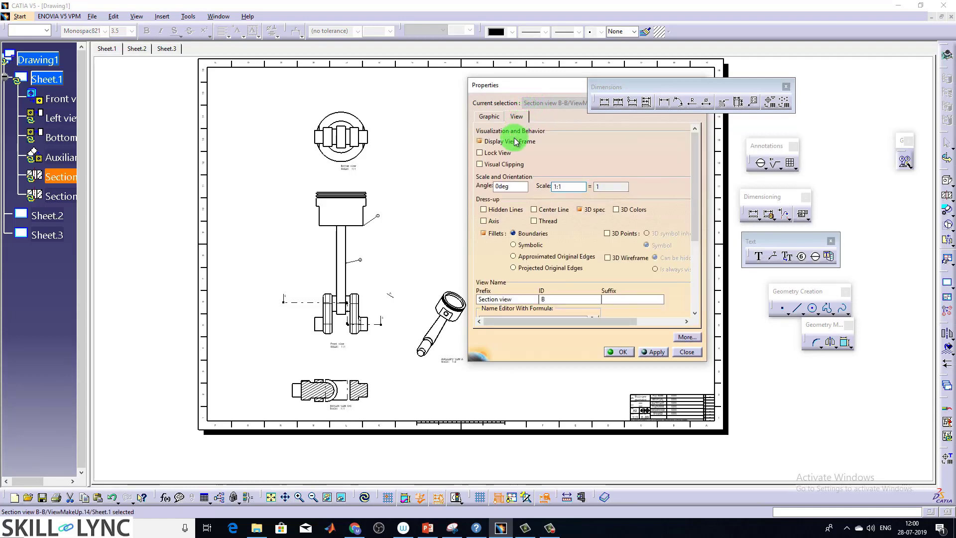
mouse_move(495, 153)
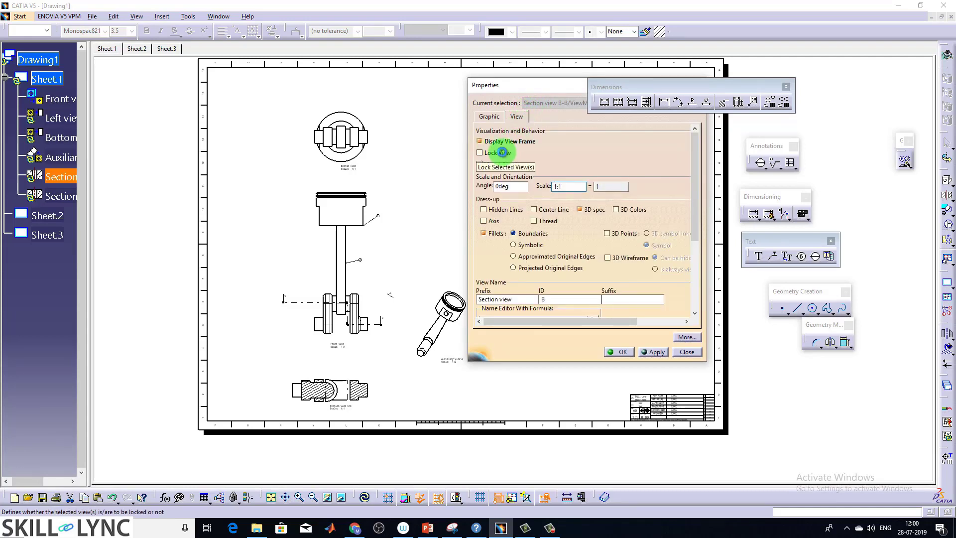
click(480, 152)
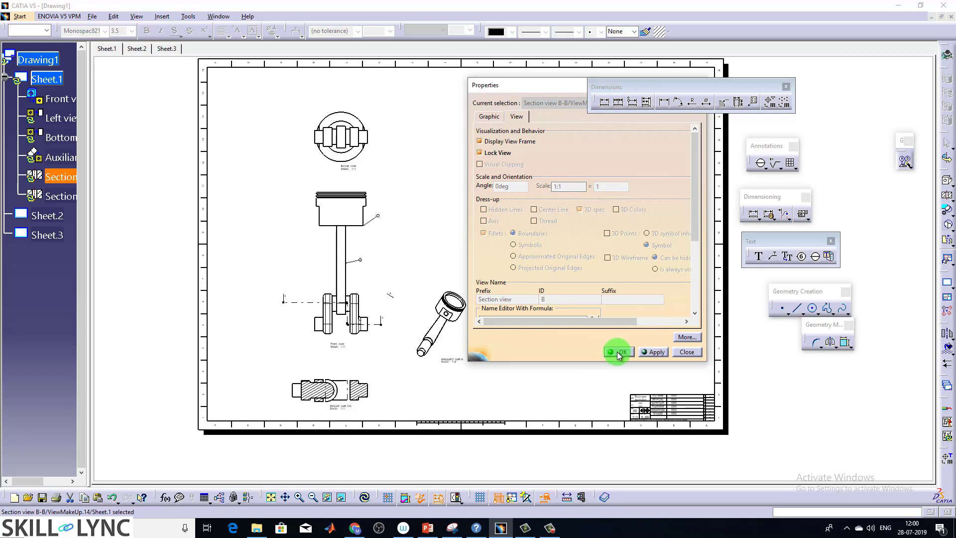
click(618, 351)
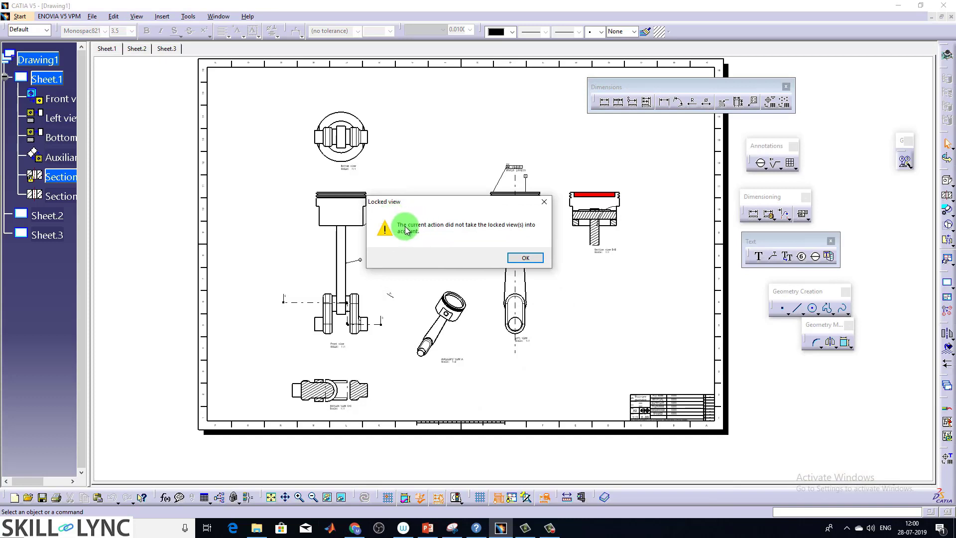
mouse_move(471, 230)
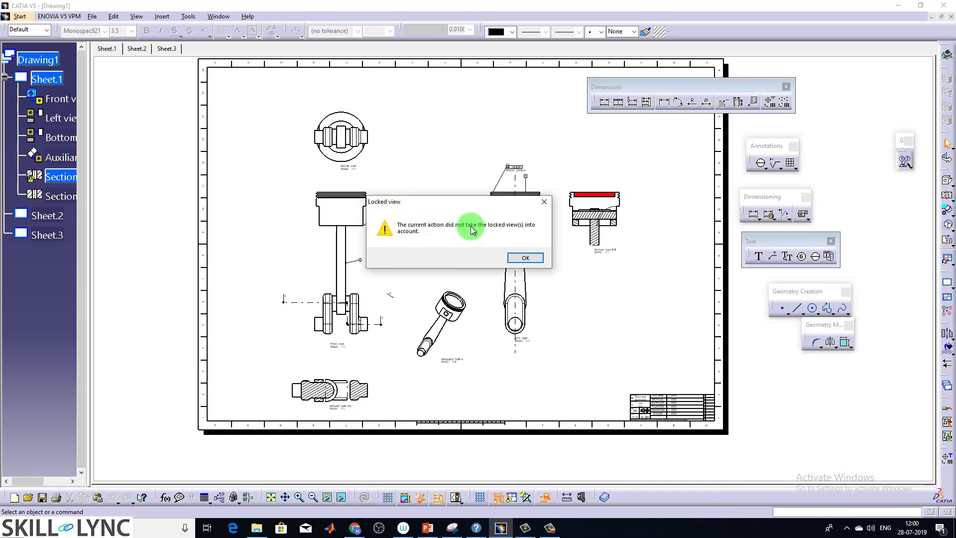
Dismiss the locked-view warning and reopen Section view B-B's properties to release the lock
click(524, 257)
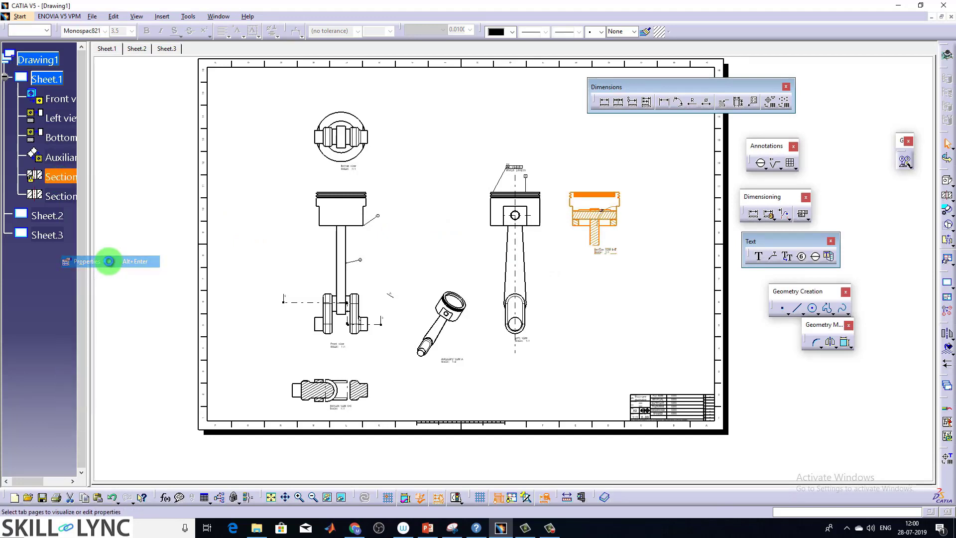
click(87, 260)
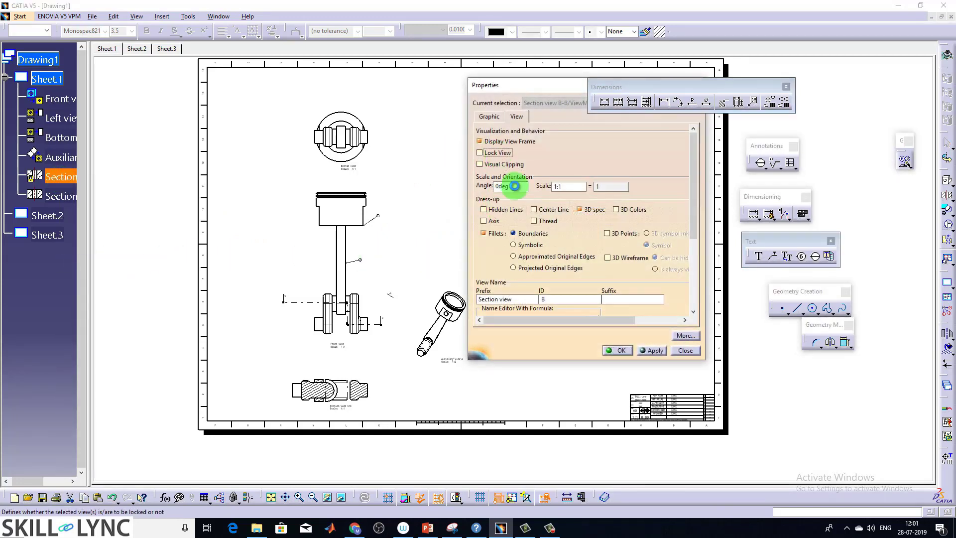
click(684, 350)
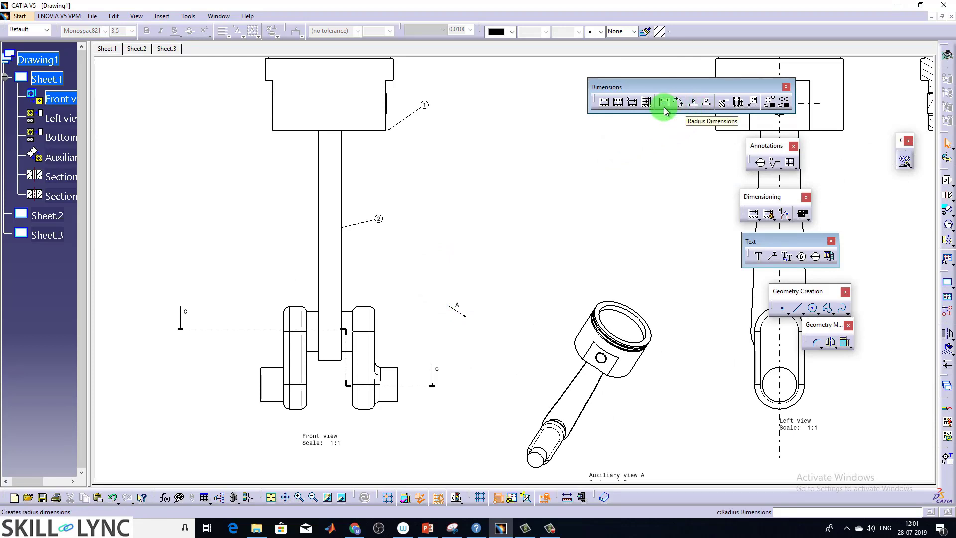
Place a first R5 radius dimension on the crank web fillet and discard it
click(663, 102)
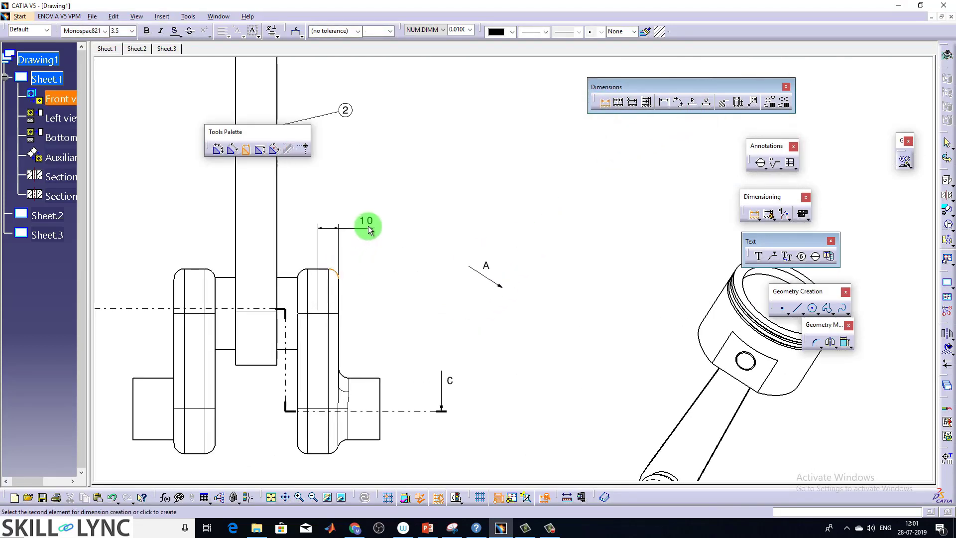
mouse_move(389, 232)
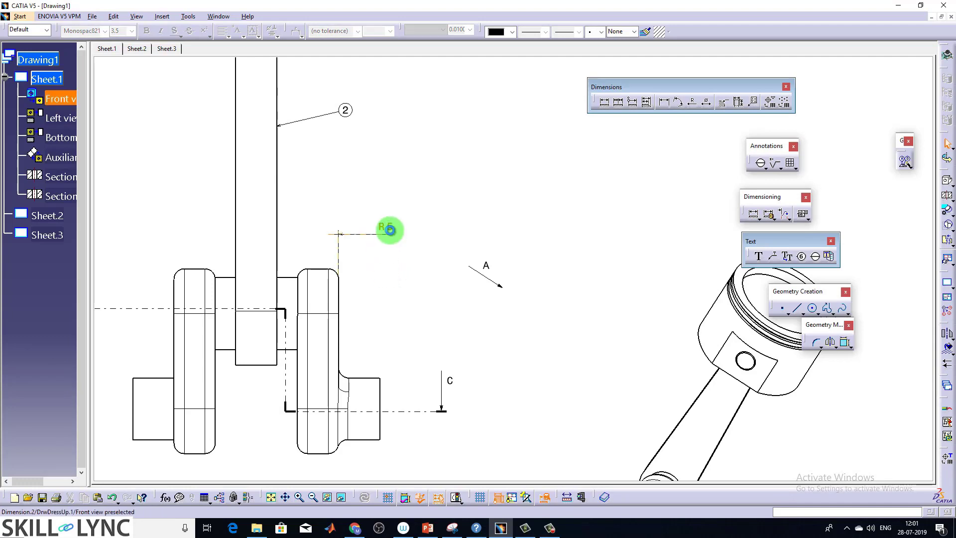
click(386, 229)
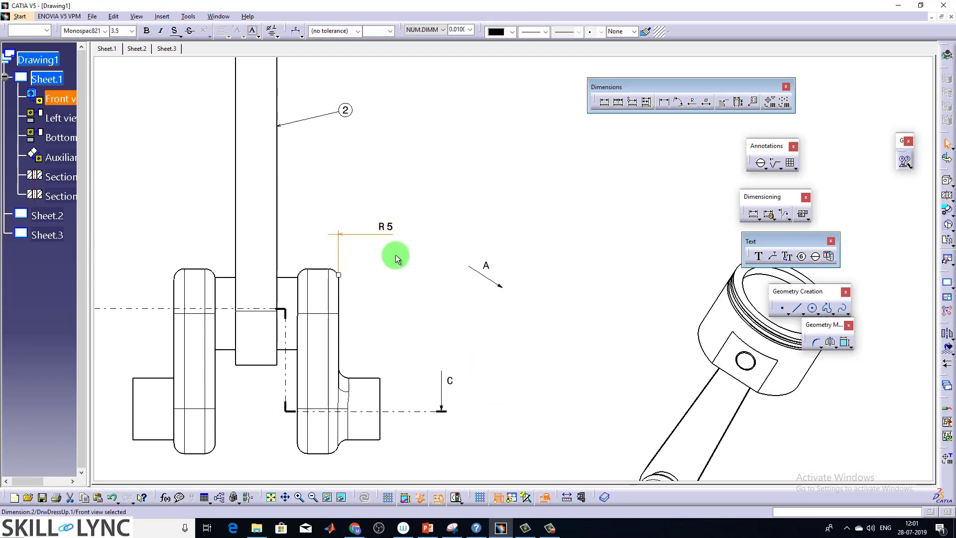
click(690, 102)
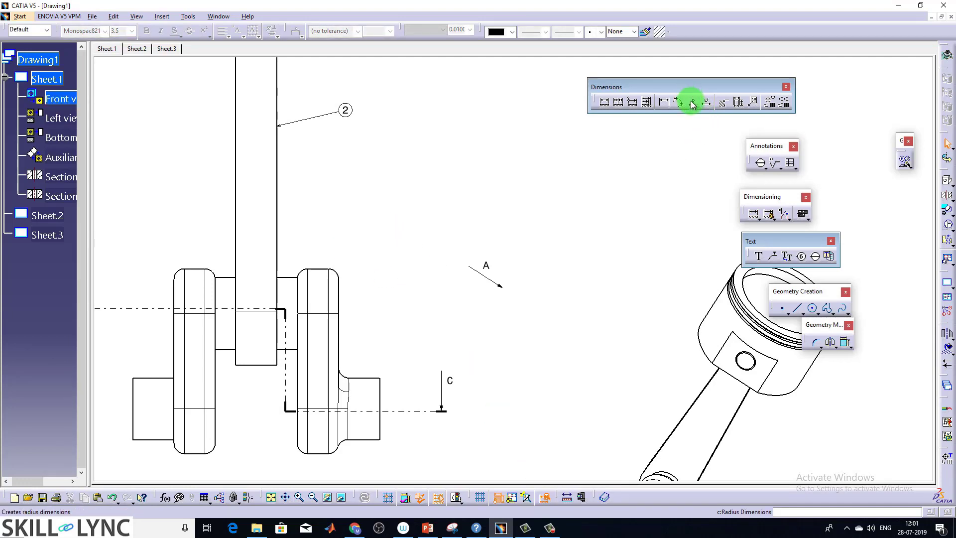
Add the R5 radius dimension to the rounded crank web corner, angled along its leader
click(691, 102)
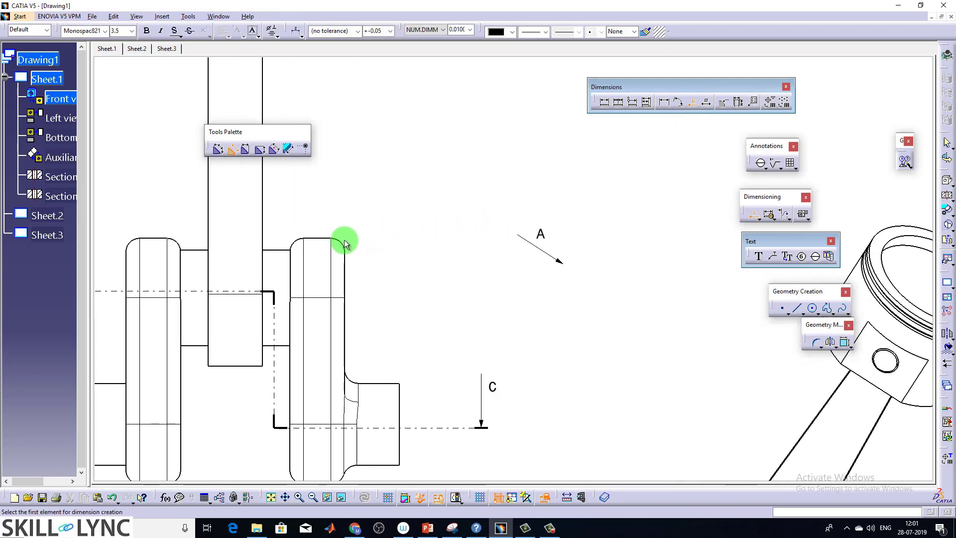
click(344, 241)
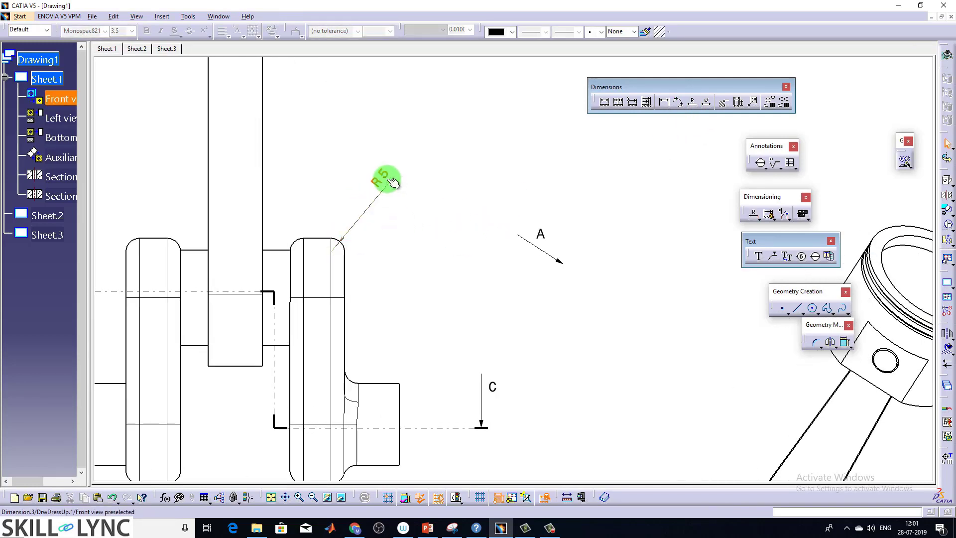
click(384, 178)
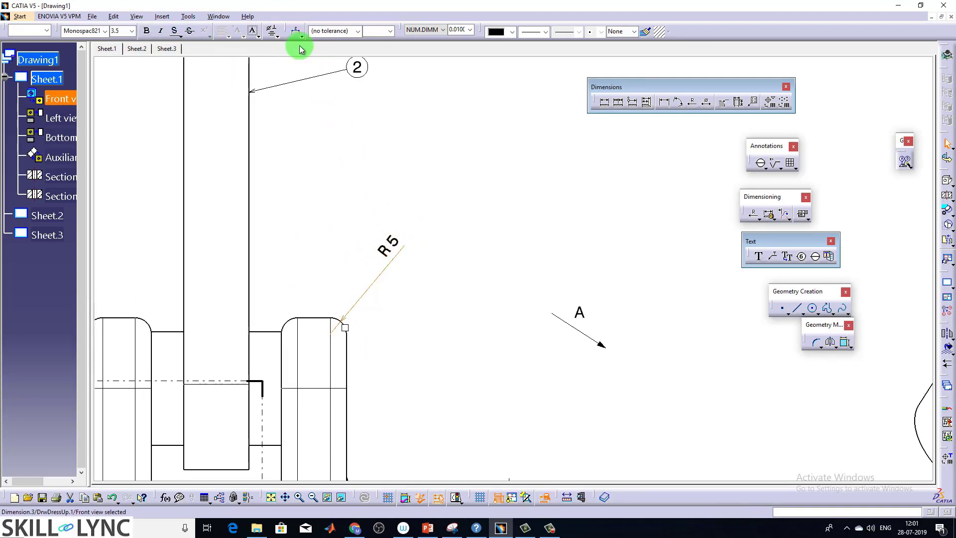
mouse_move(312, 65)
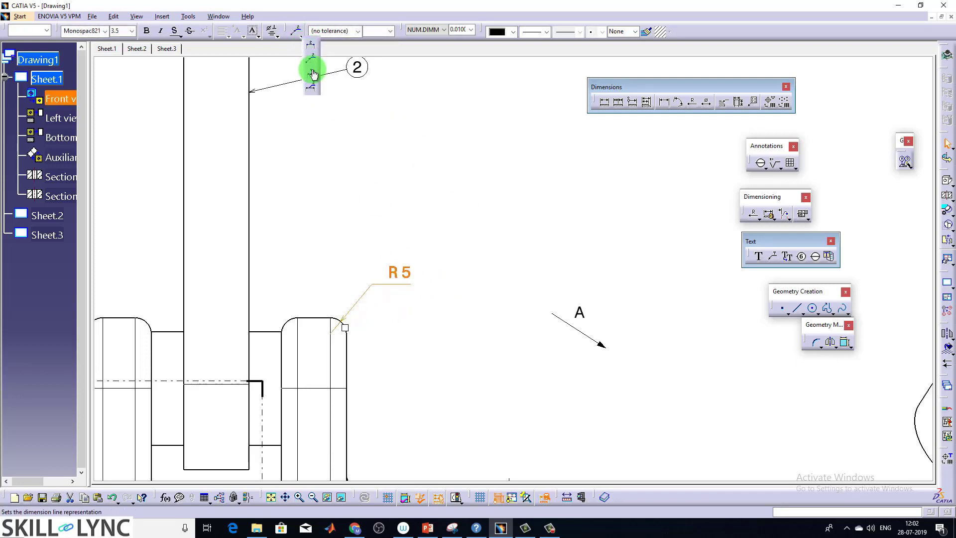
Show the R5 dimension on a bent leader with horizontal text
click(298, 37)
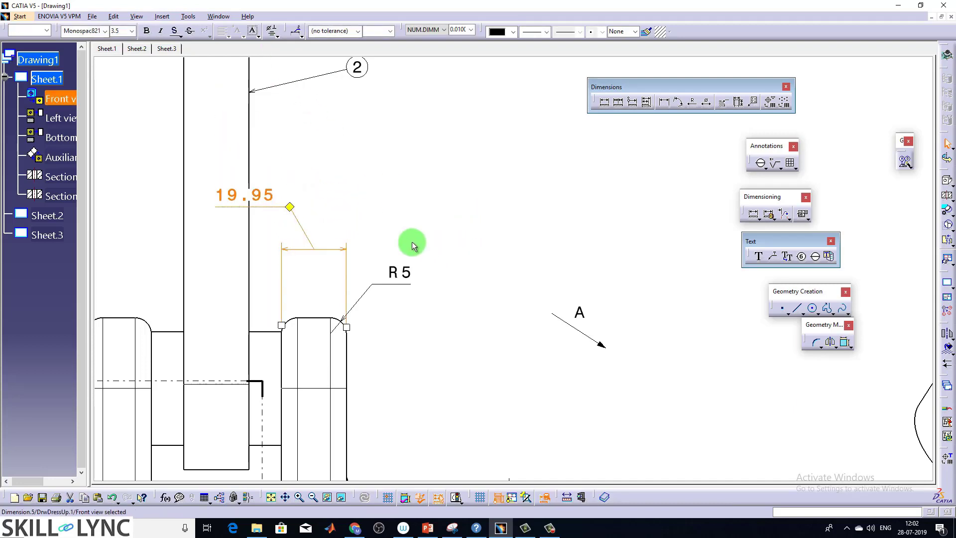
click(601, 102)
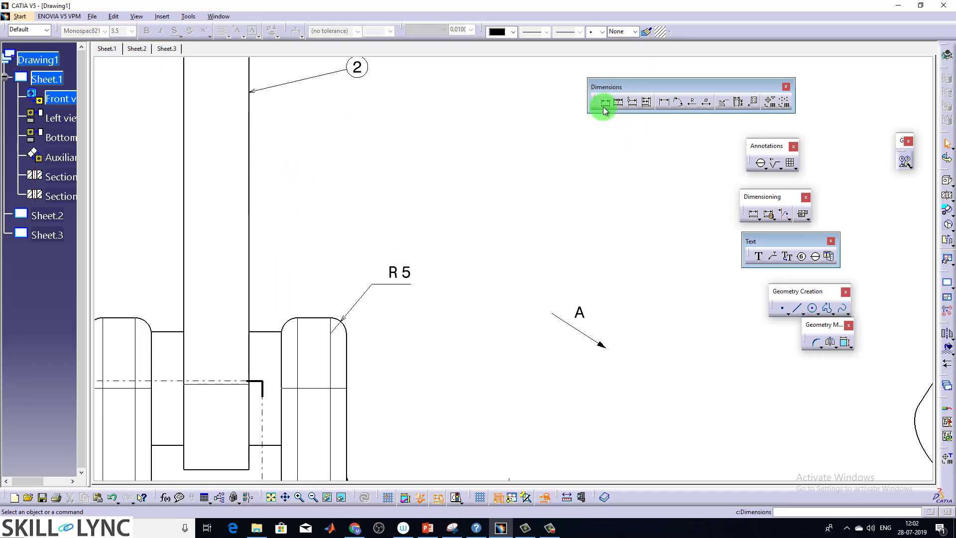
Add a 19.95 width dimension across the crank web above the R5 label
click(602, 102)
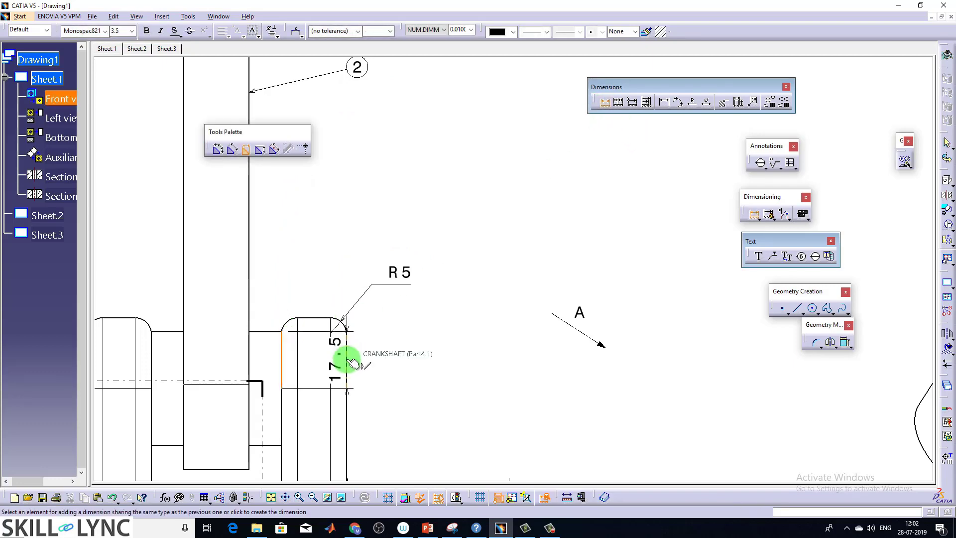
click(337, 360)
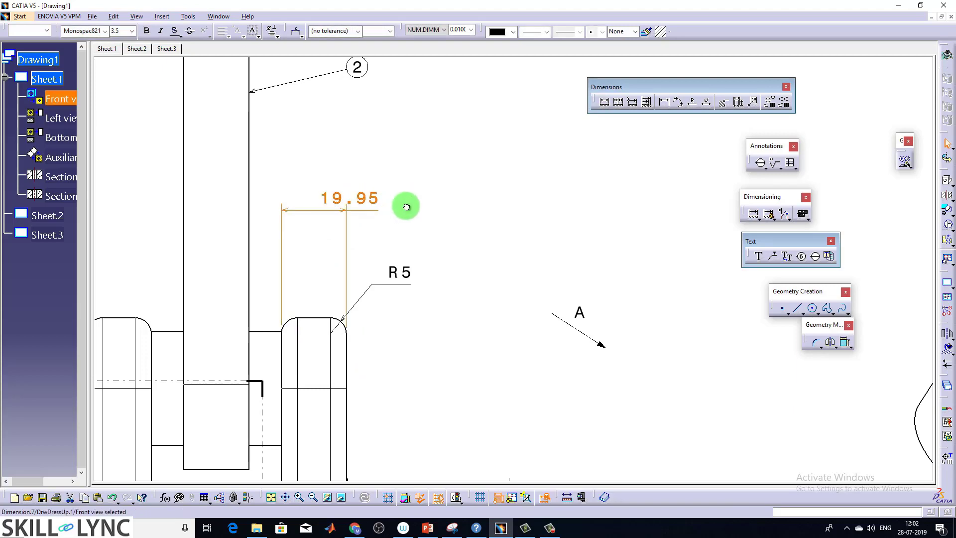
click(273, 32)
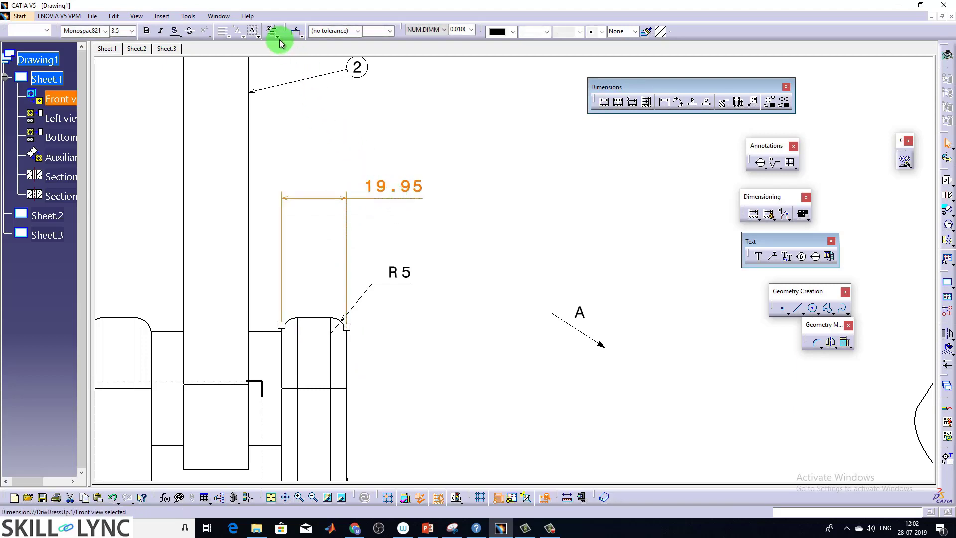
Browse the Insert Symbol list for the 19.95 dimension
click(271, 31)
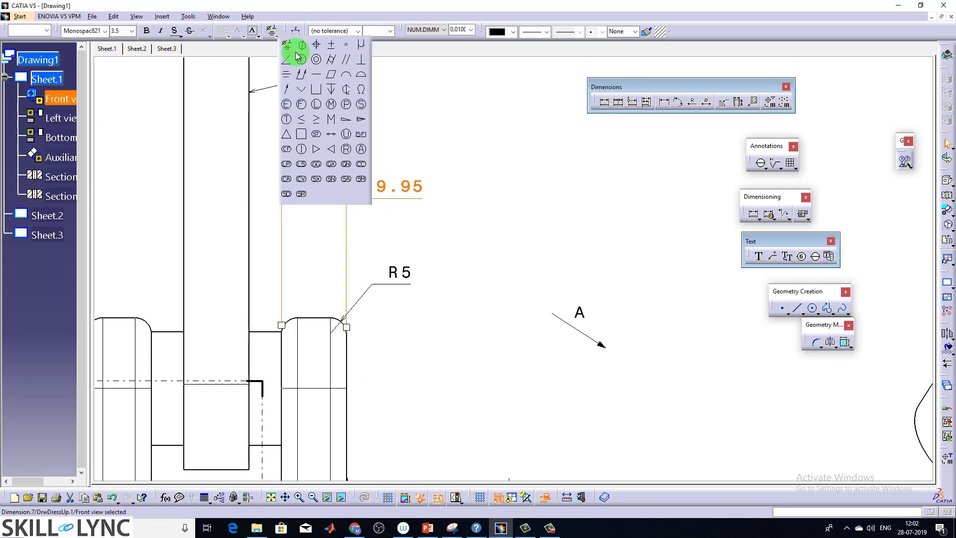
mouse_move(299, 65)
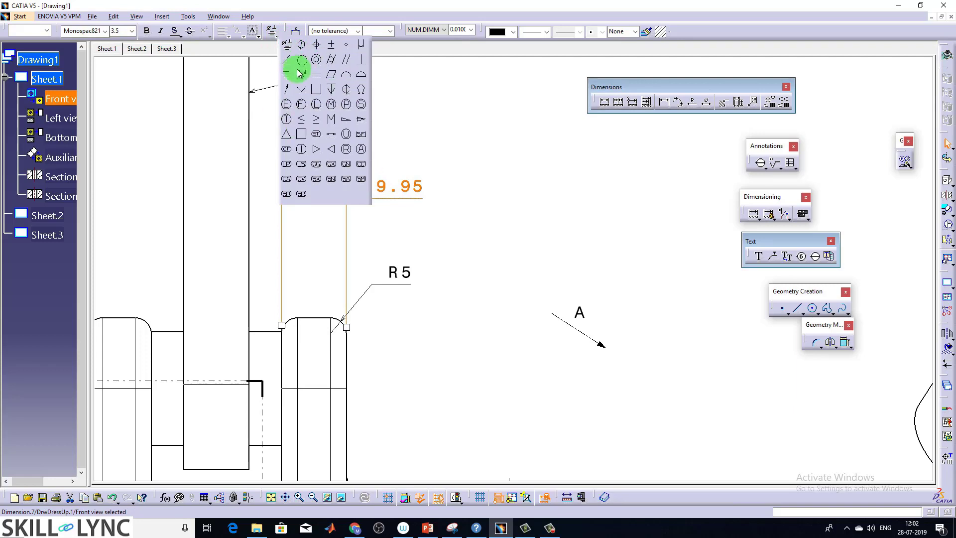
click(272, 31)
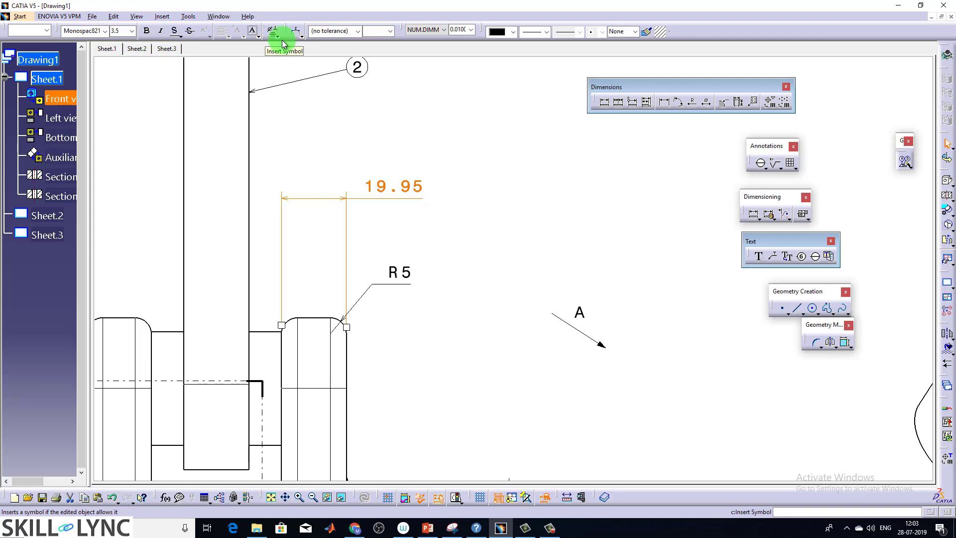
double_click(392, 187)
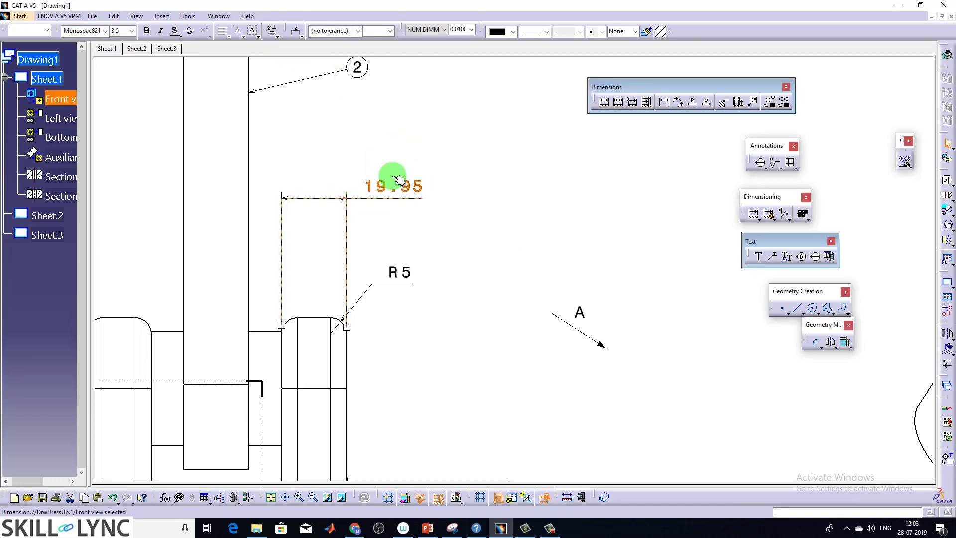
mouse_move(404, 186)
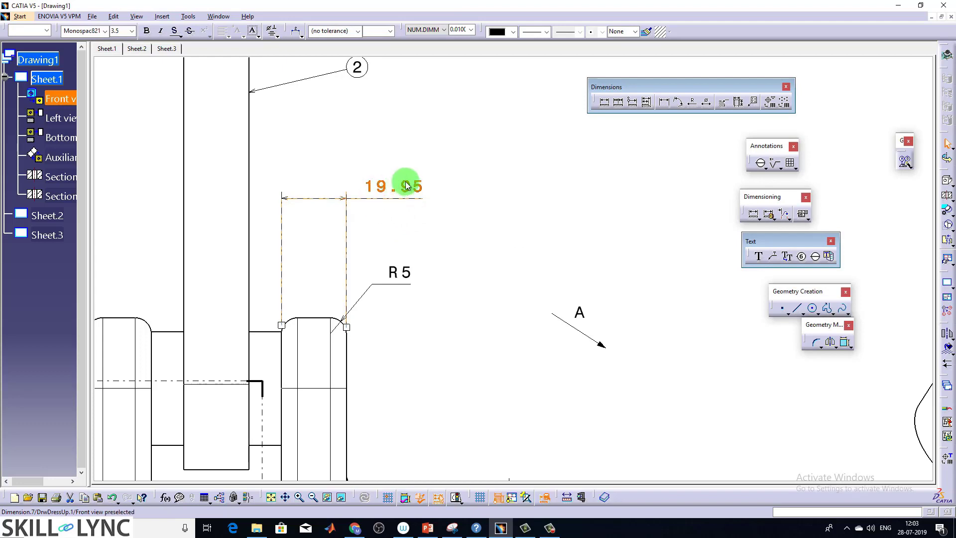
Bring up the 19.95 dimension's Properties and reach the Dimension Texts page
double_click(394, 186)
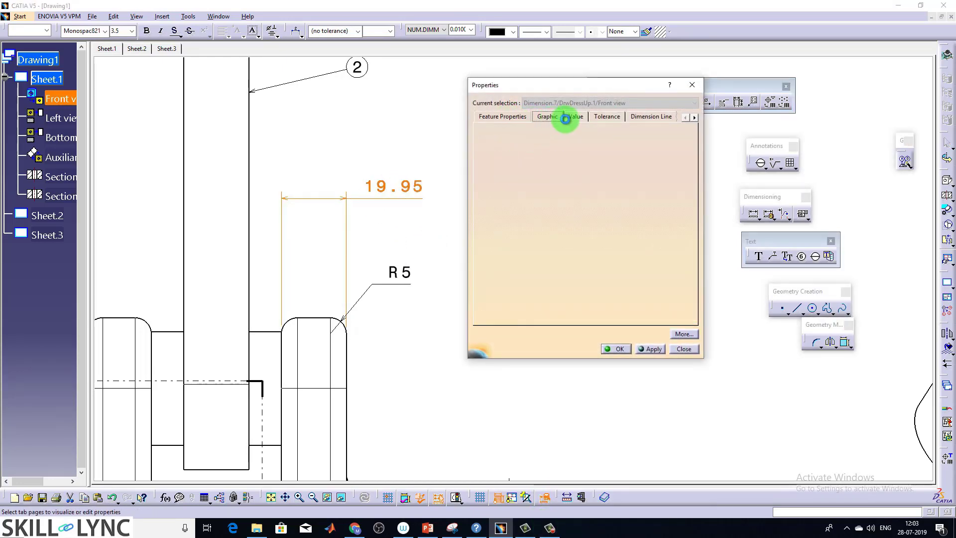
click(546, 117)
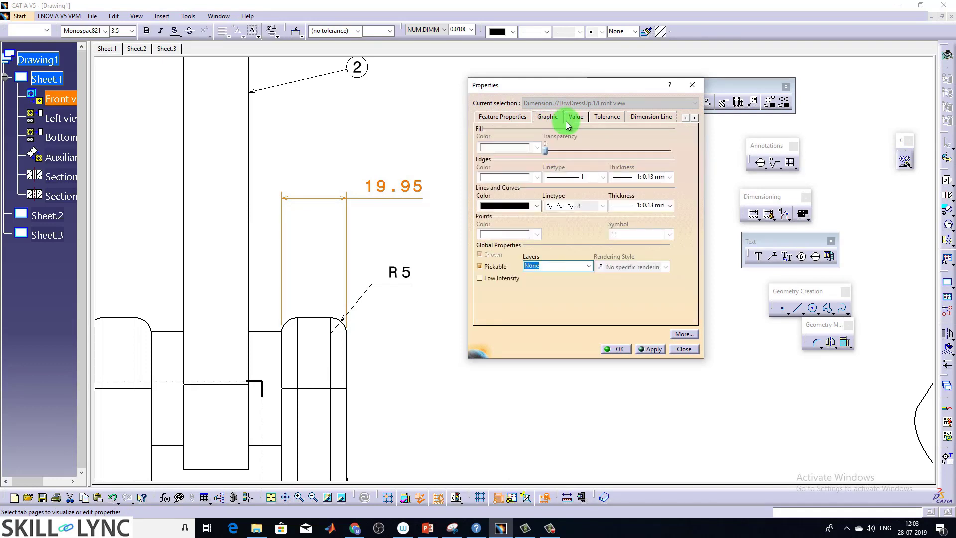
click(607, 117)
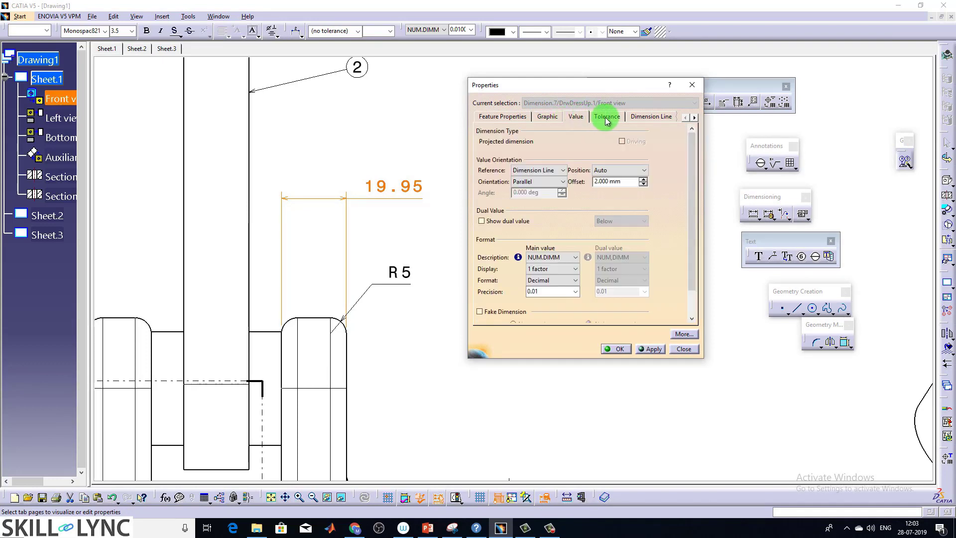
click(642, 117)
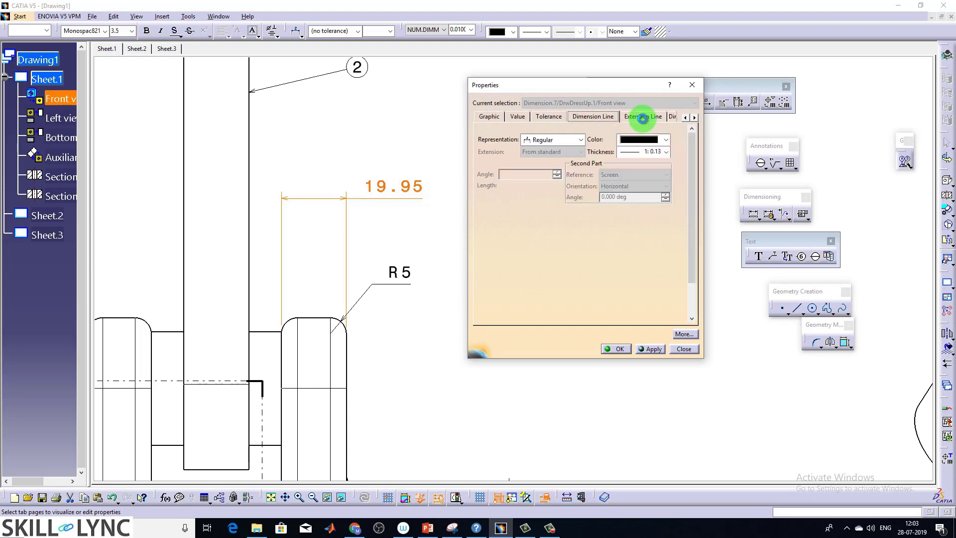
click(598, 116)
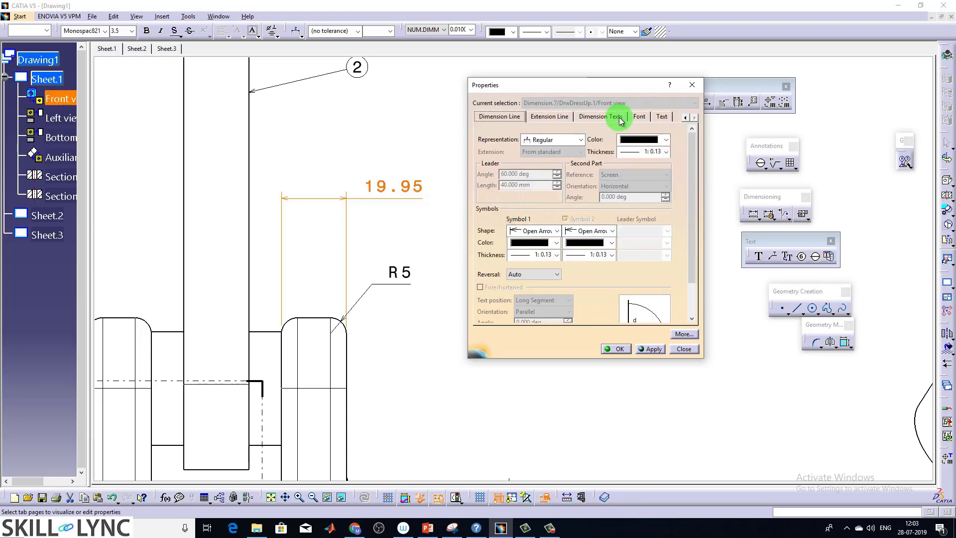
click(598, 117)
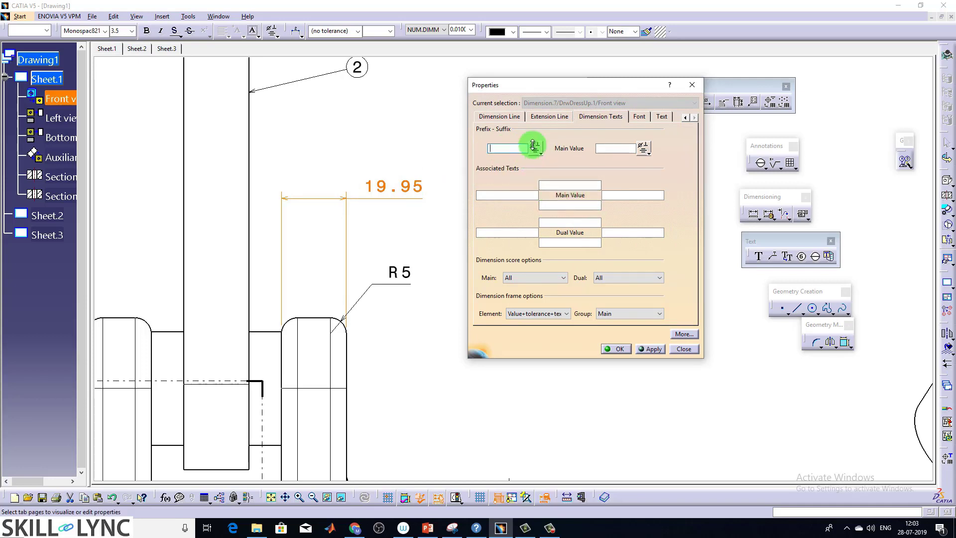
mouse_move(366, 143)
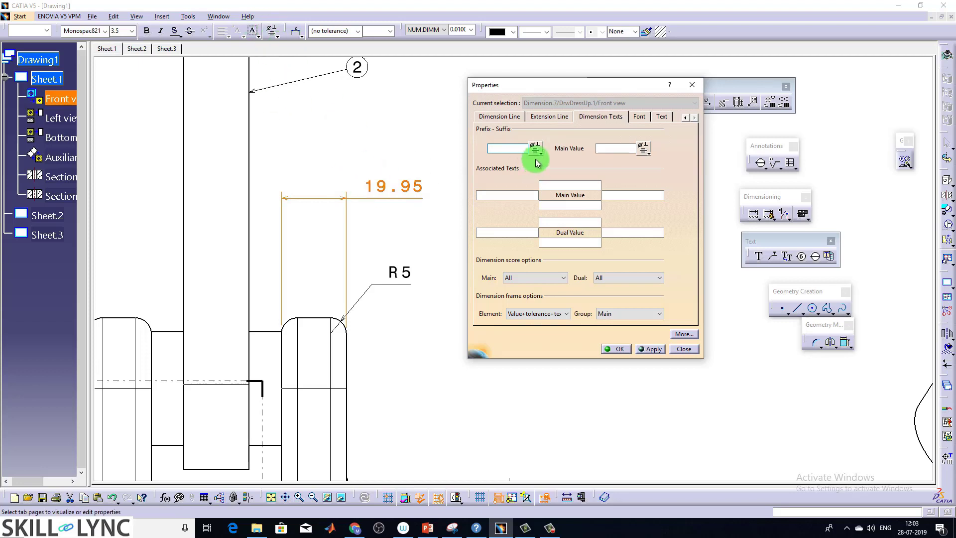
Give 19.95 a maximum-material symbol and 2X prefix, '4 places' above and 'new area' below
click(535, 148)
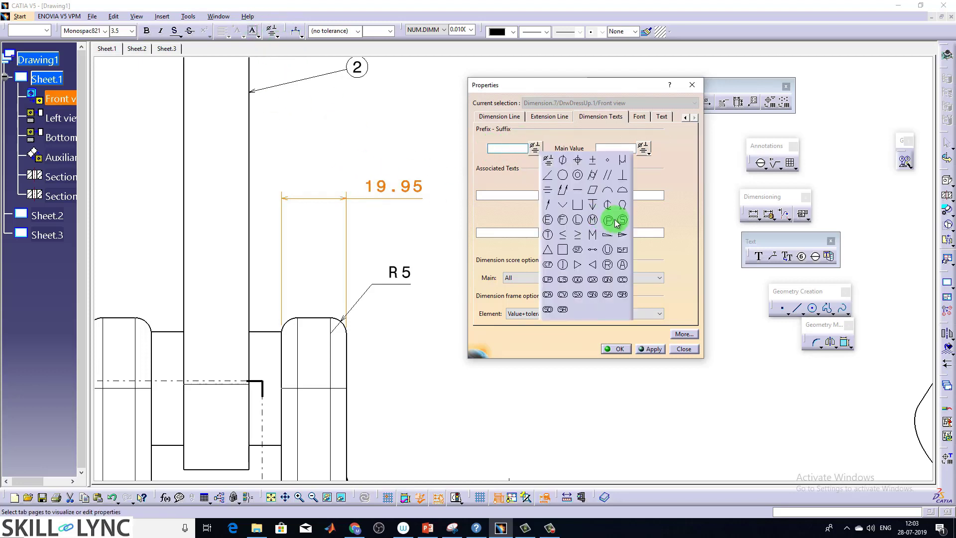
mouse_move(614, 221)
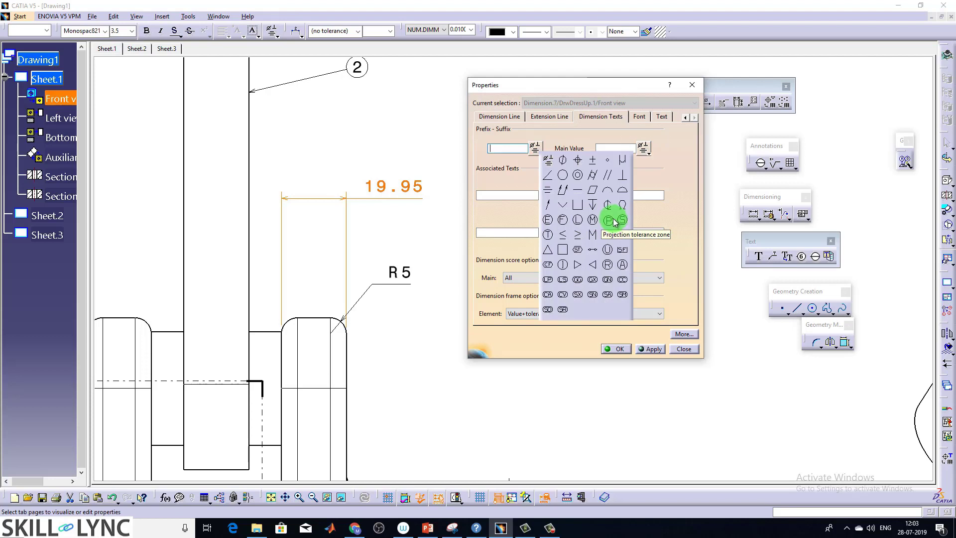
mouse_move(593, 221)
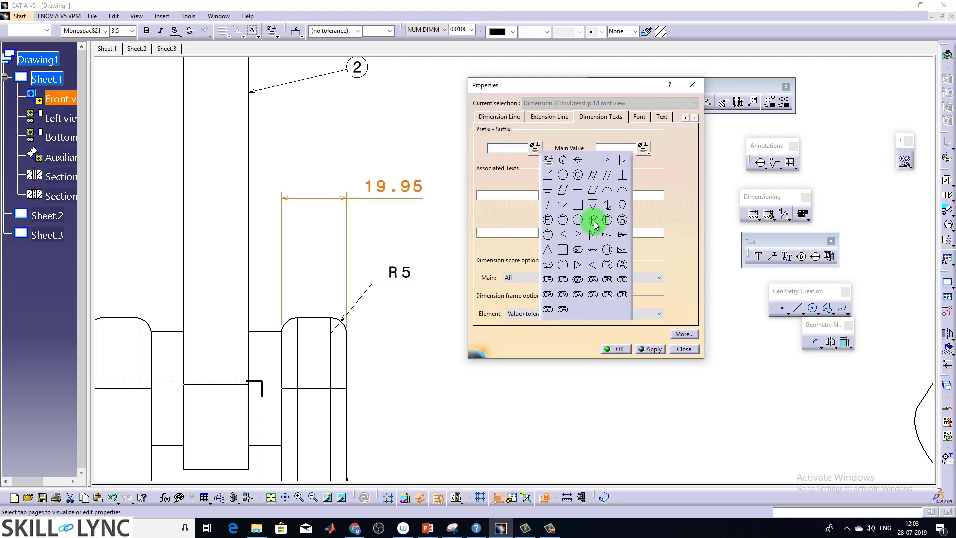
click(592, 219)
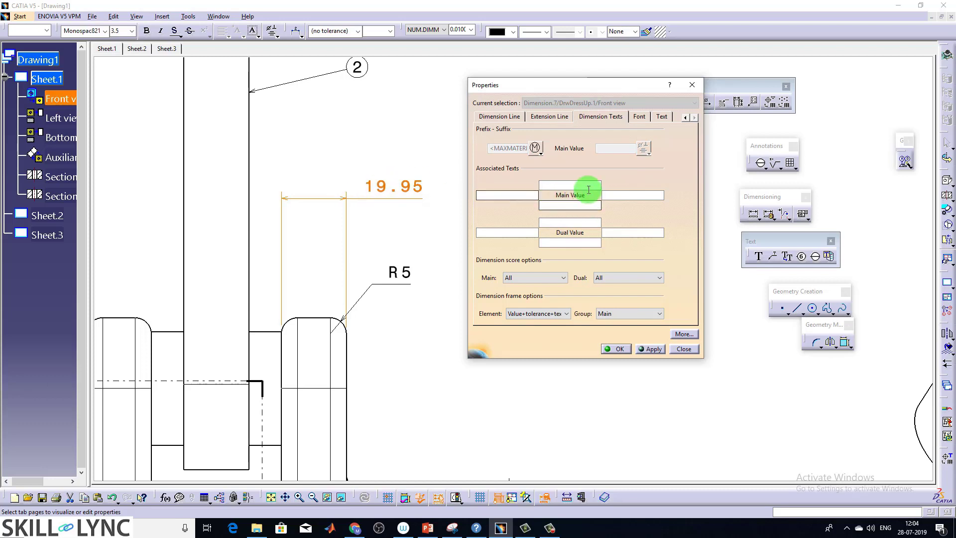
click(570, 185)
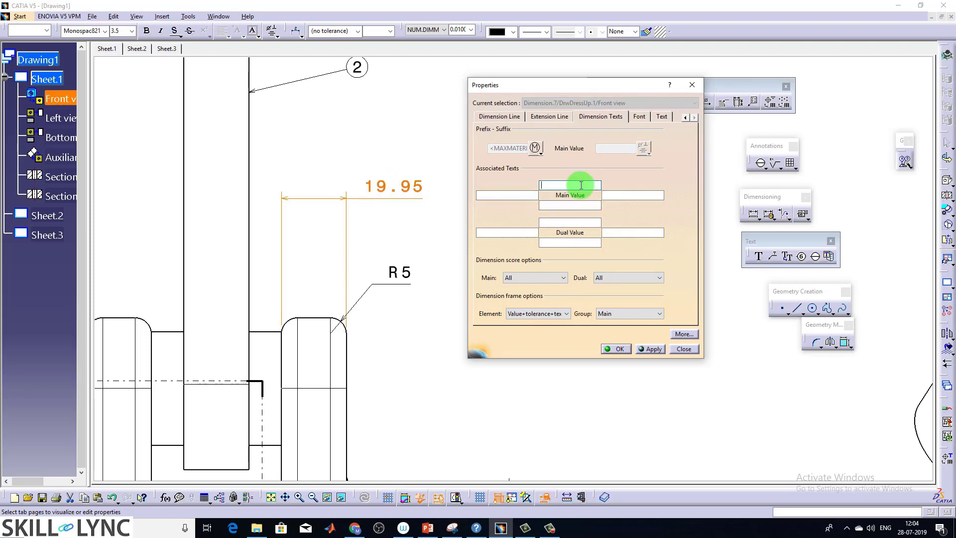
mouse_move(616, 203)
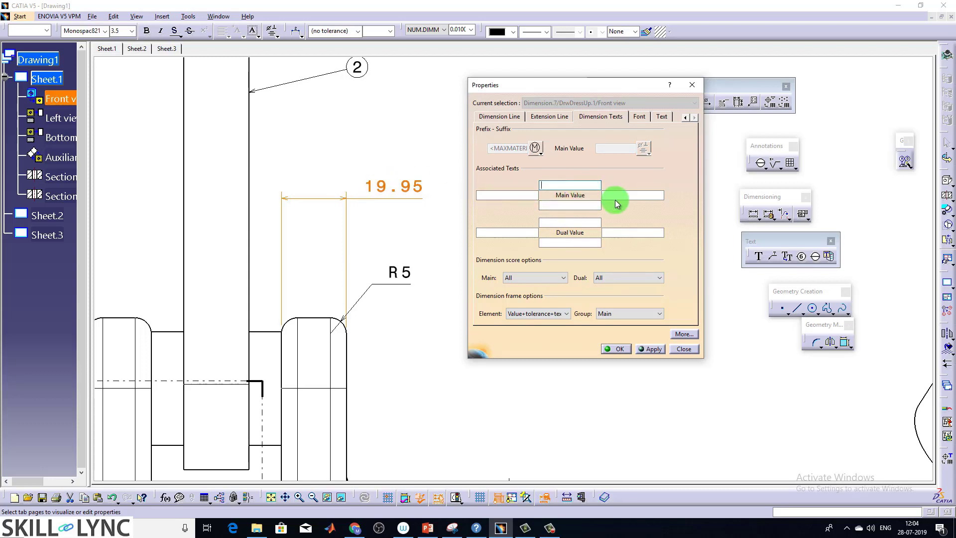
text(4 plasc)
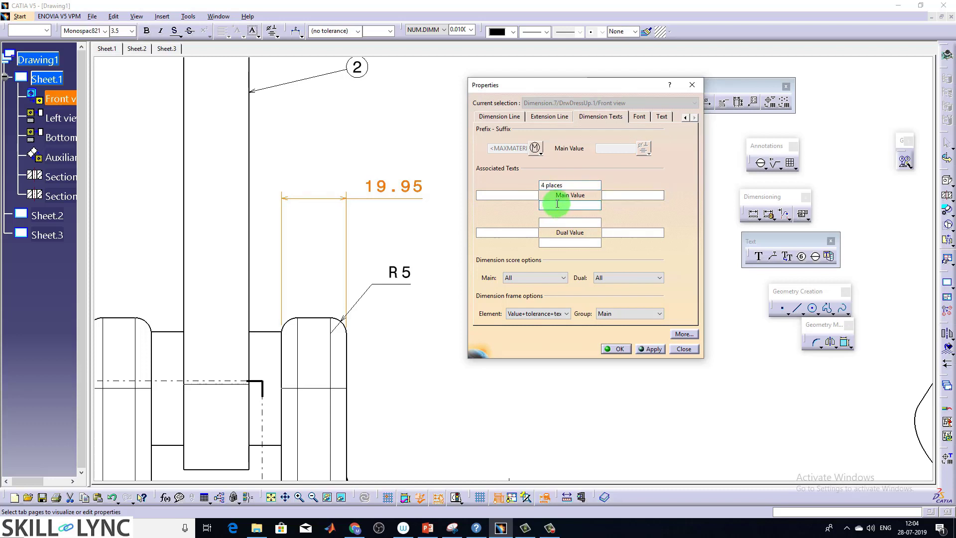
text(new area)
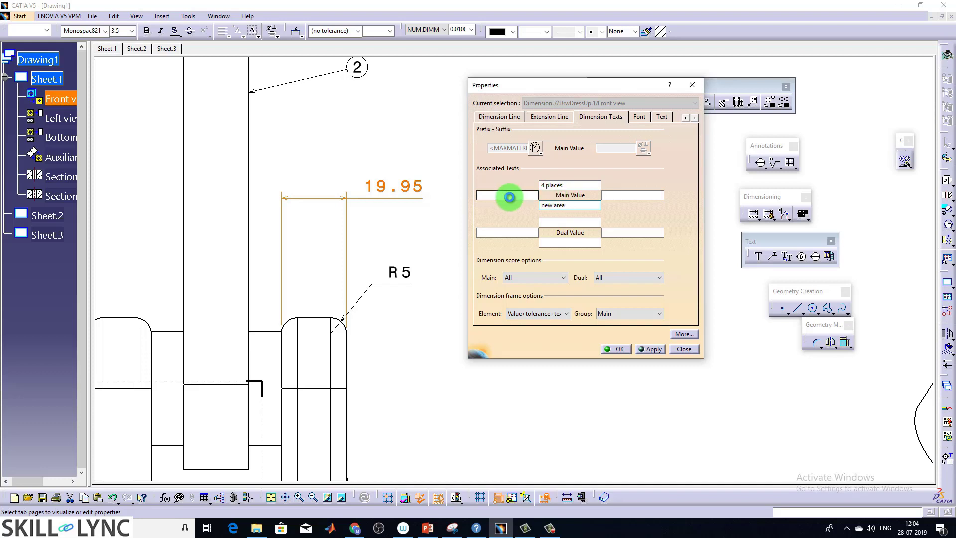
text(2)
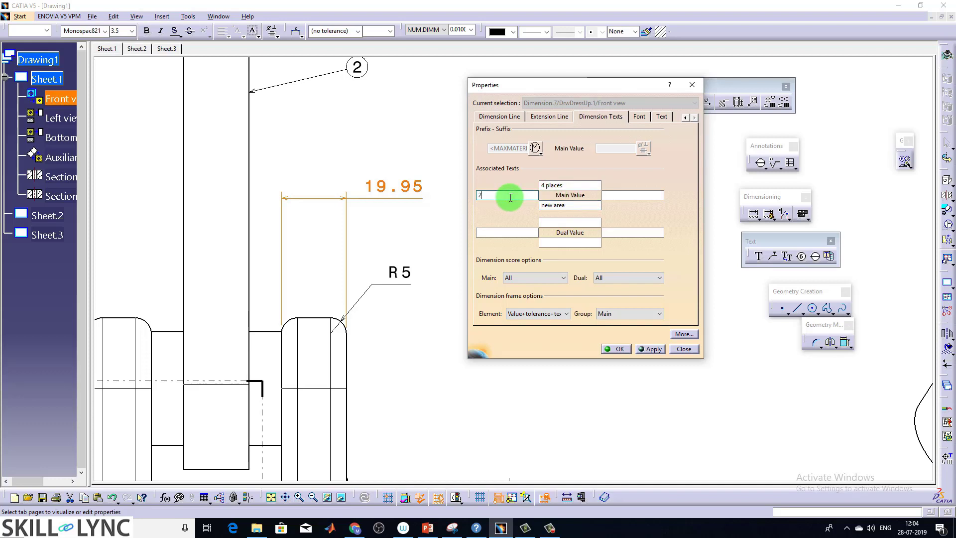
text(X)
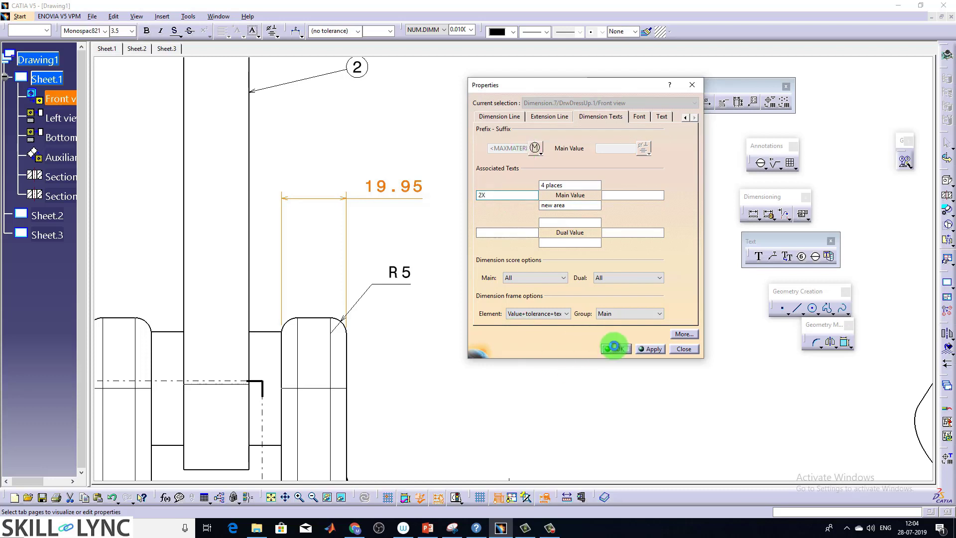
click(615, 348)
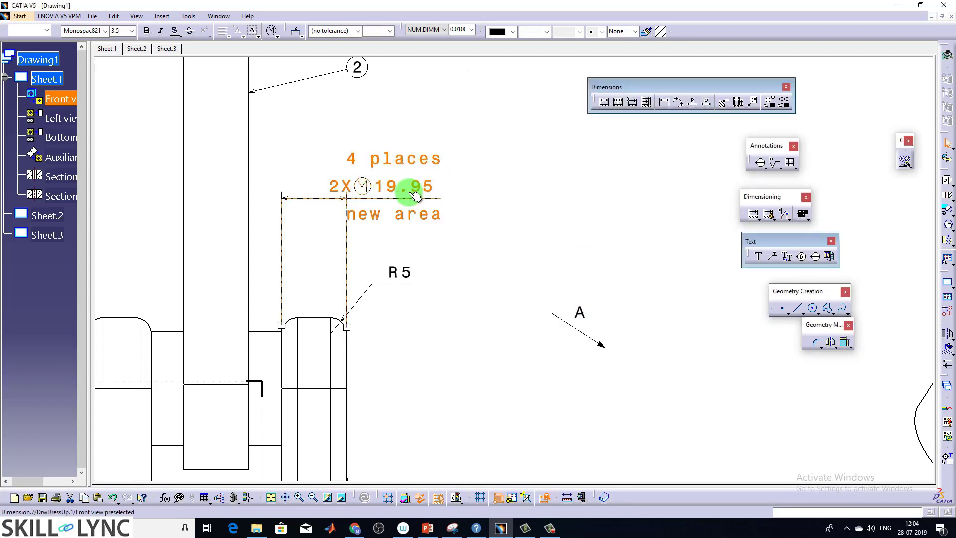
mouse_move(399, 177)
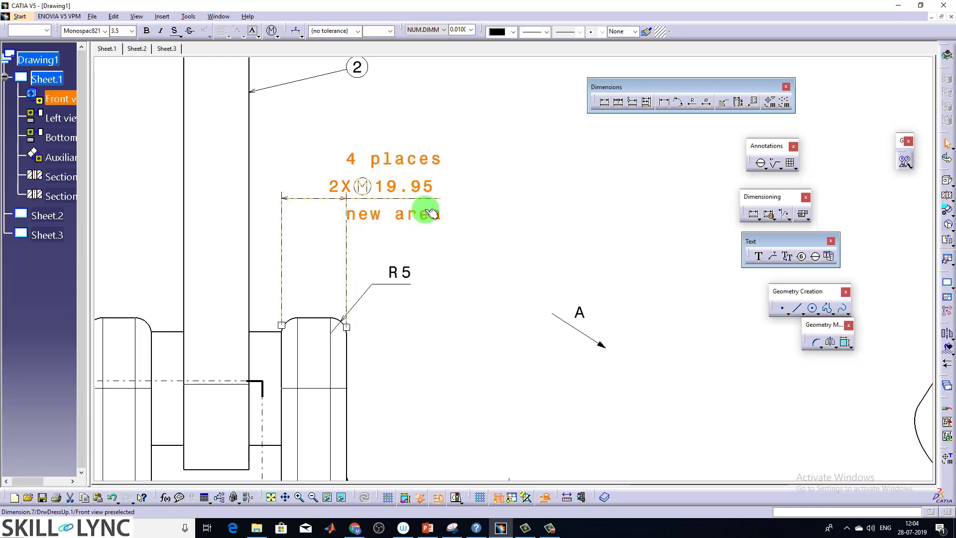
mouse_move(430, 170)
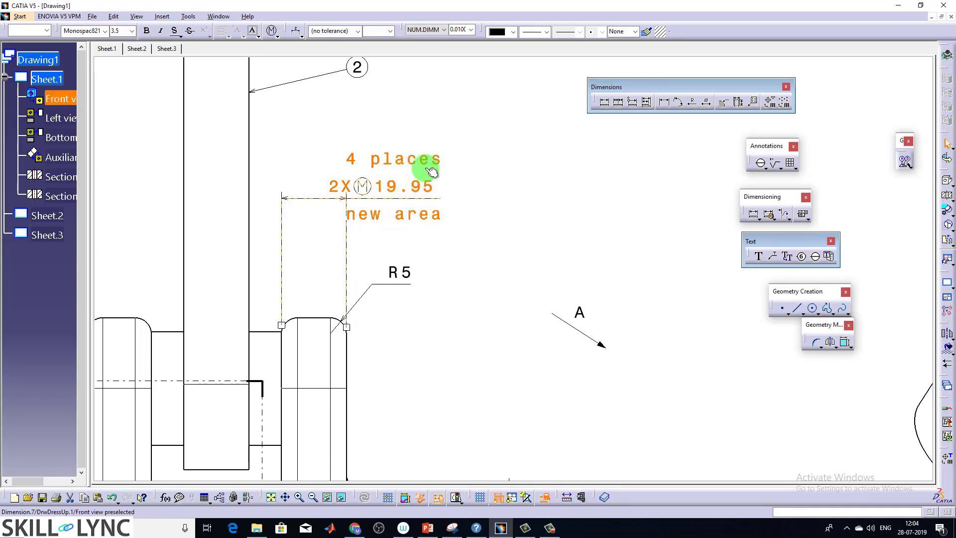
Reopen the Properties dialog of the 2X 19.95 dimension
double_click(403, 186)
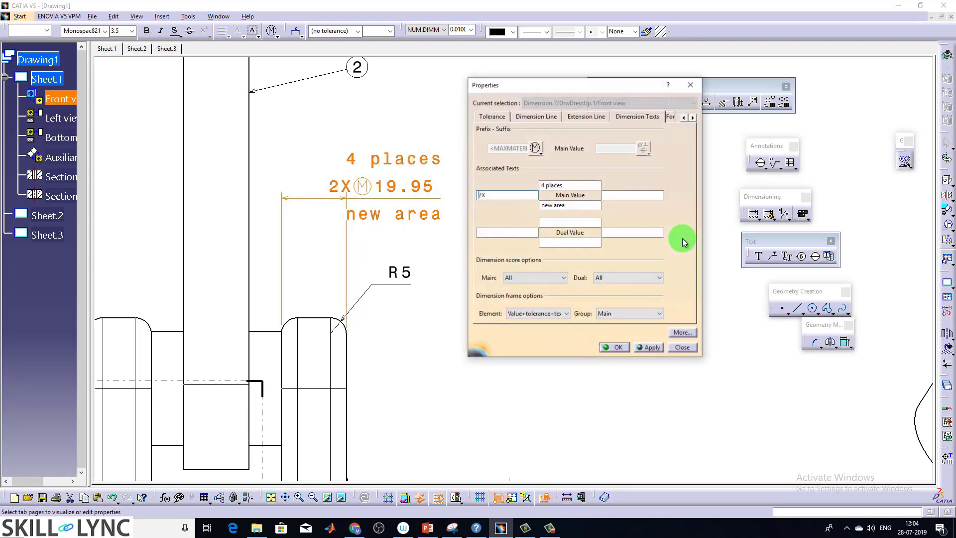
Enable the Overline attribute in the dimension's Font settings and apply it
click(692, 117)
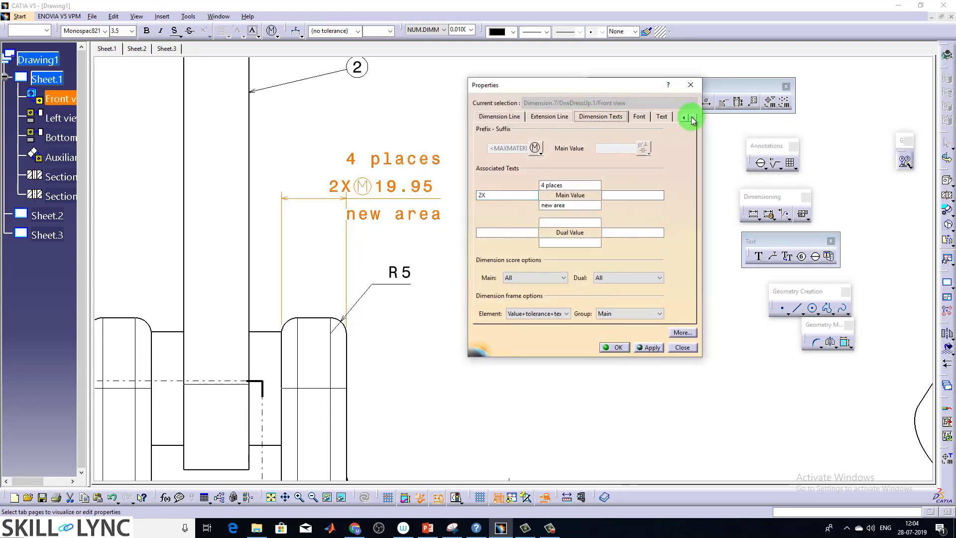
click(638, 117)
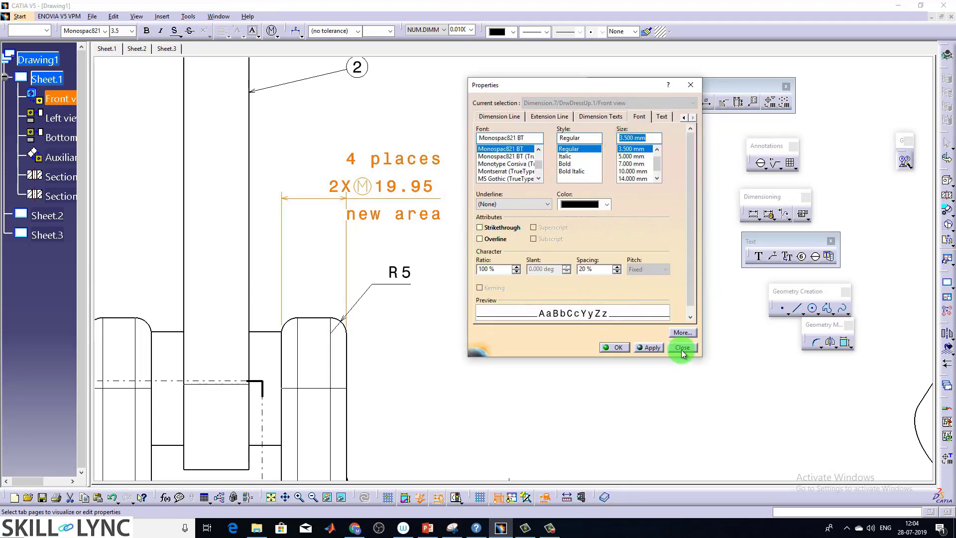
mouse_move(503, 227)
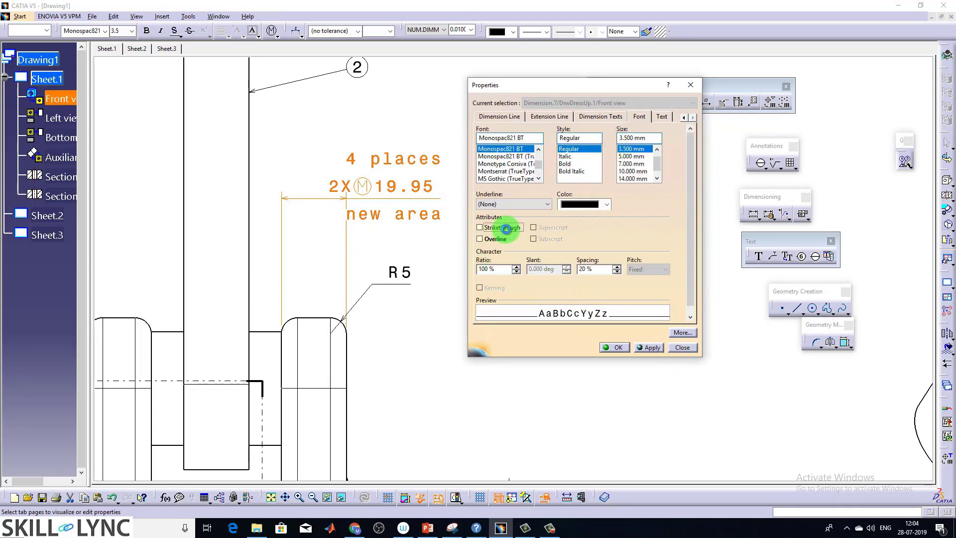
click(479, 227)
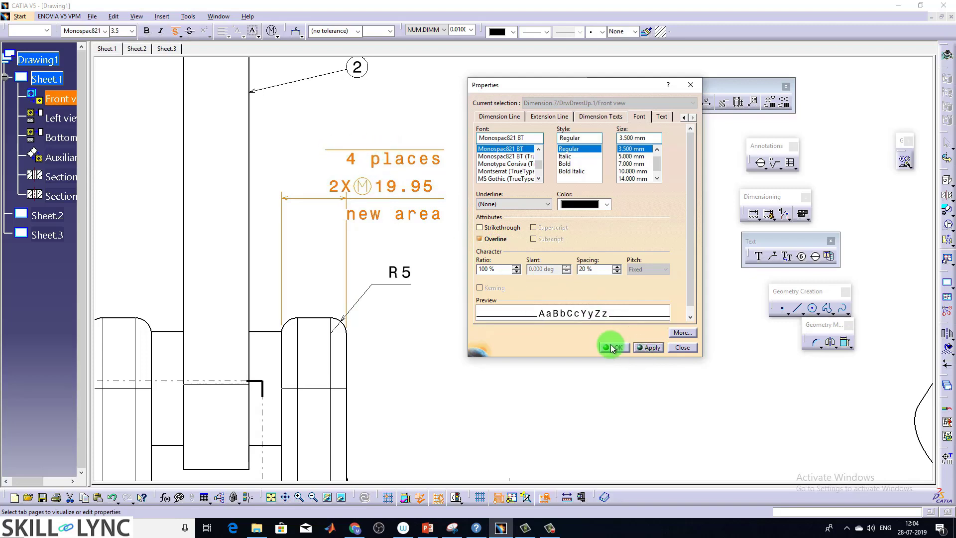
click(612, 347)
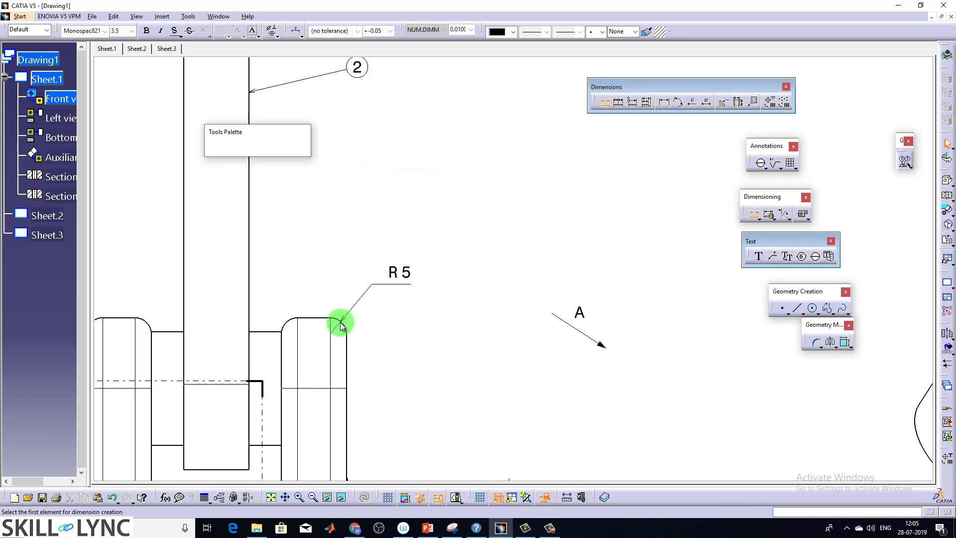
Select the 19.95 dimension and set its font size to 14
click(341, 322)
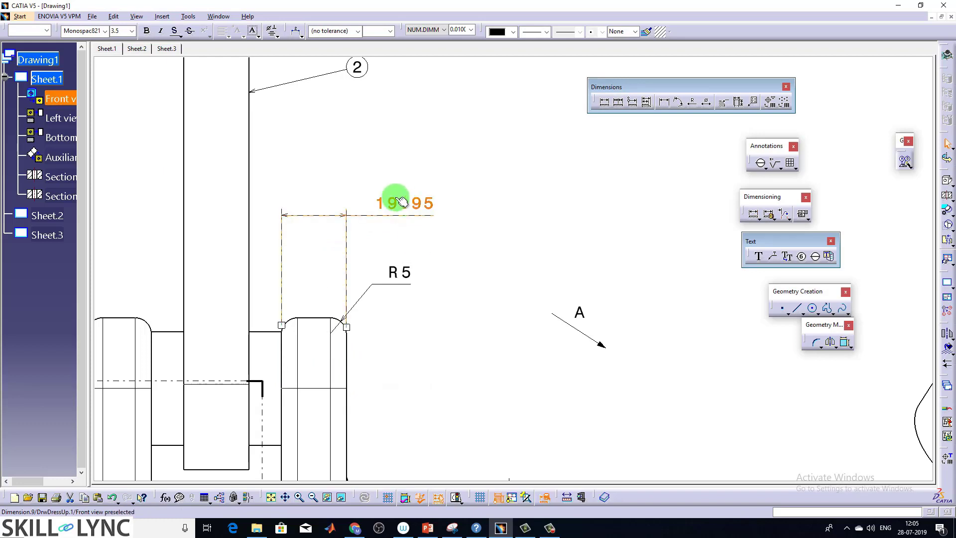
click(105, 31)
text(14)
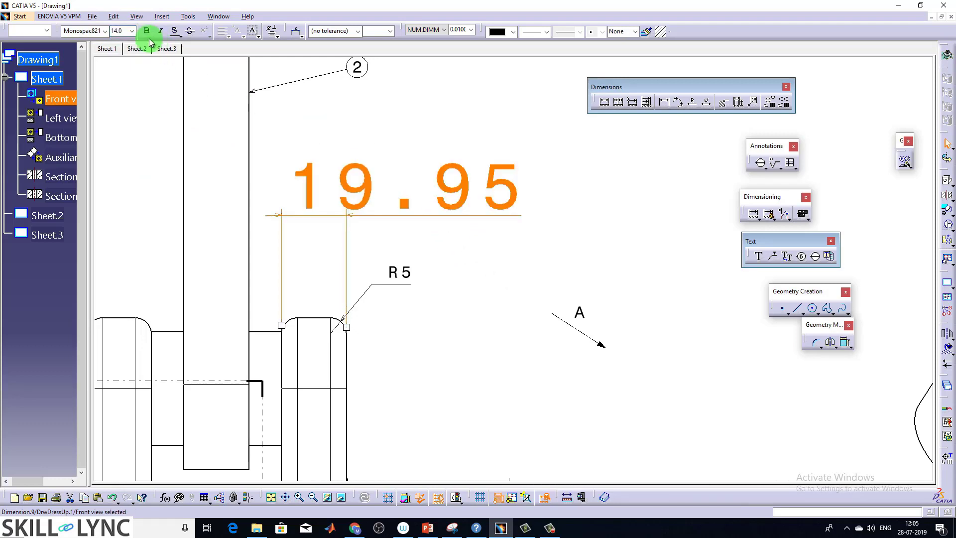
Make the 19.95 dimension text size 5, bold and italic
click(146, 31)
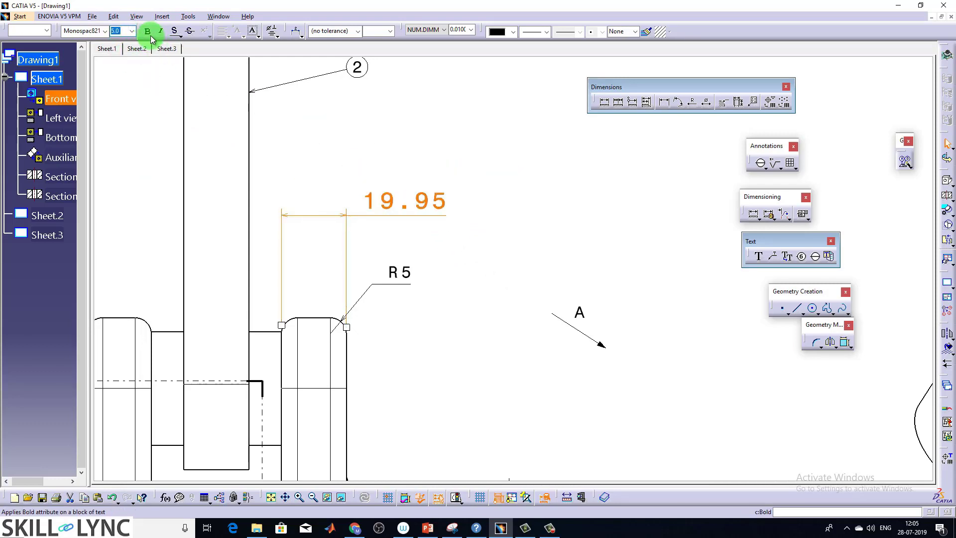
click(147, 30)
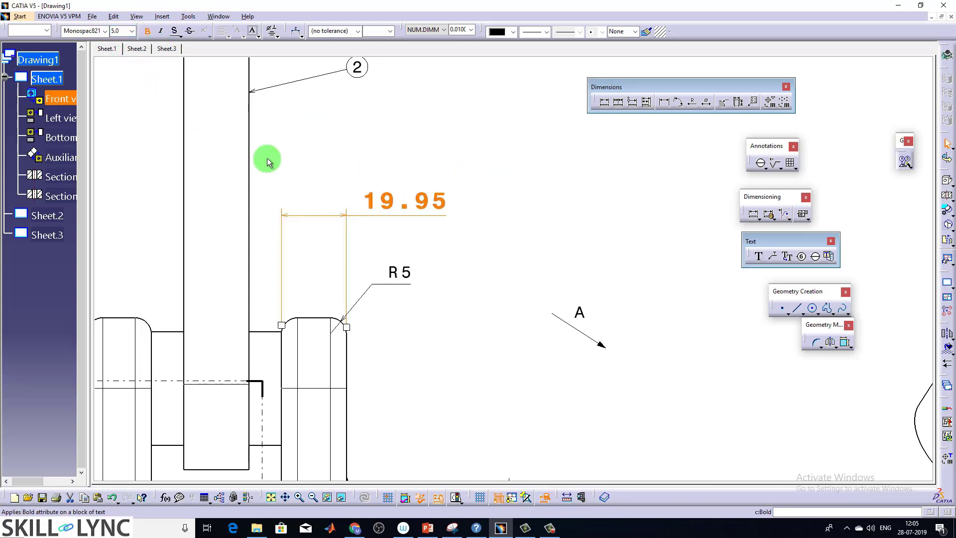
mouse_move(399, 278)
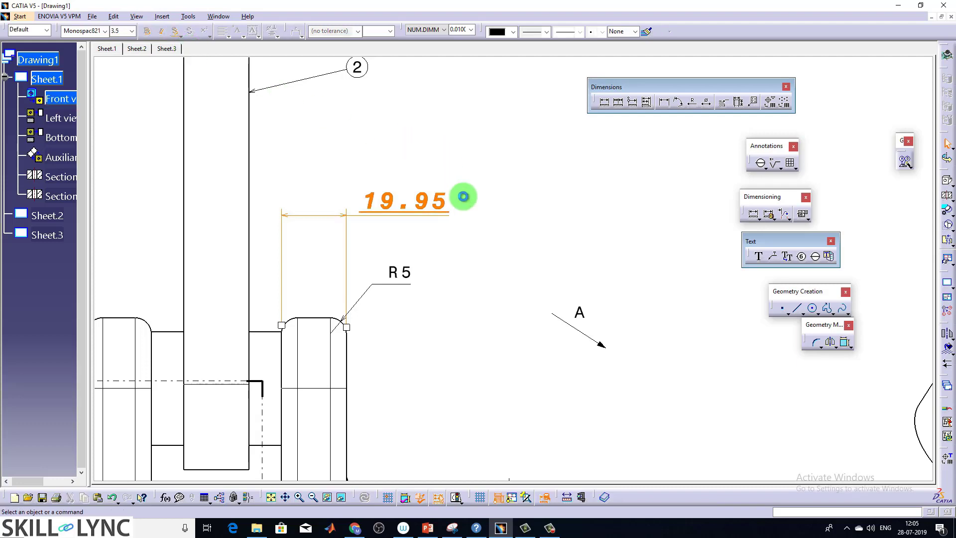
click(189, 31)
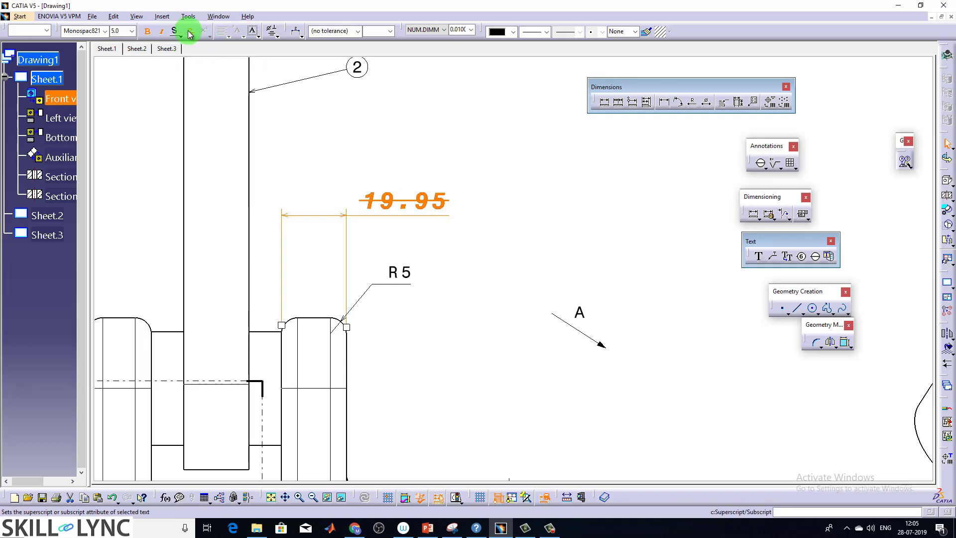
Try a strikethrough on the 19.95 text, then remove it again
click(418, 200)
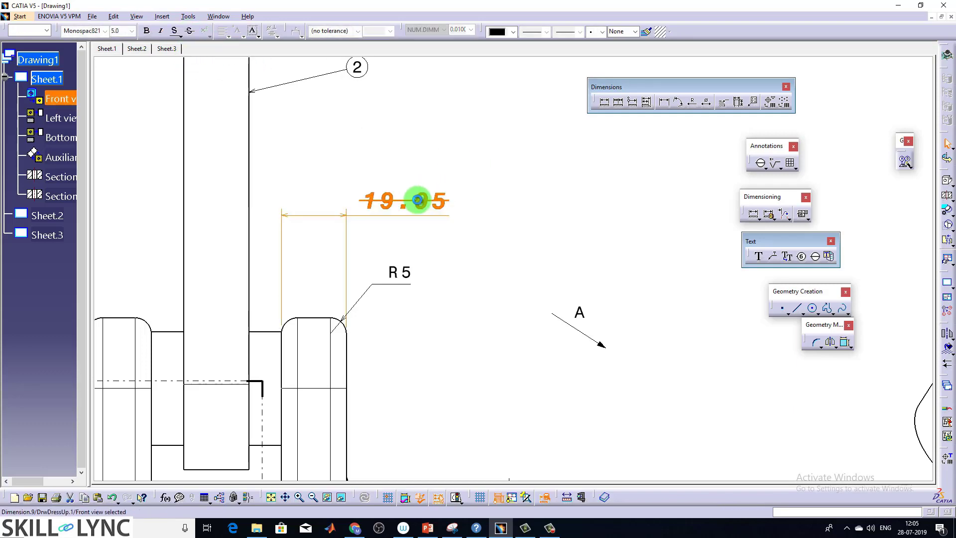
click(343, 153)
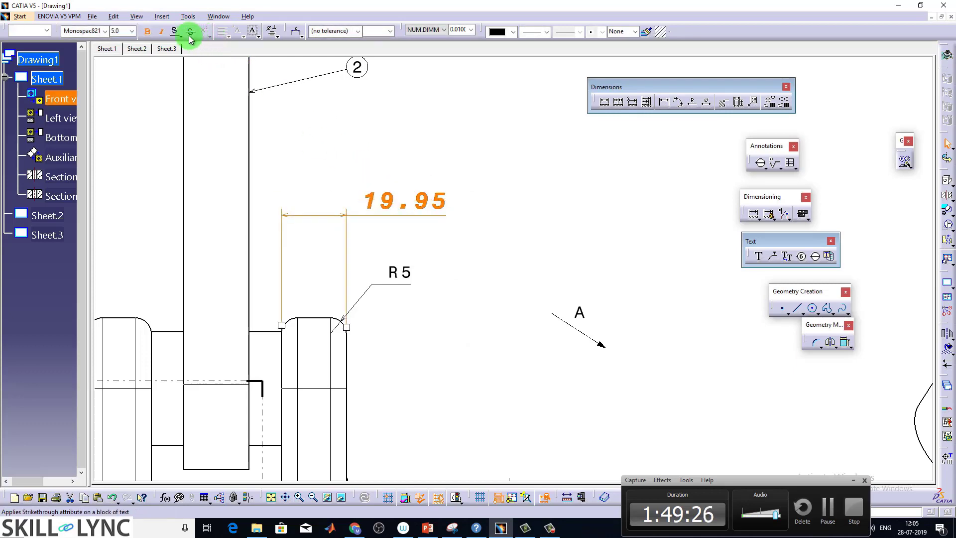
click(189, 30)
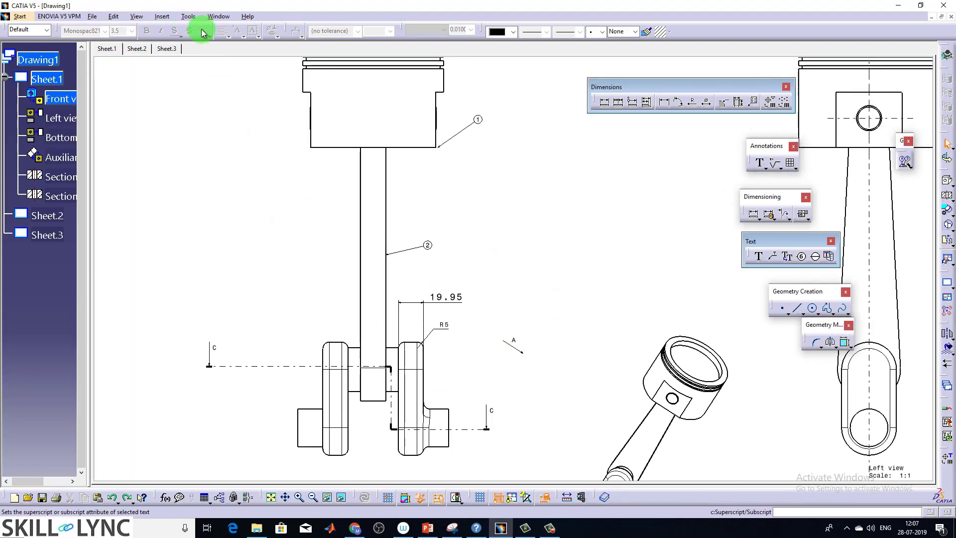
mouse_move(189, 31)
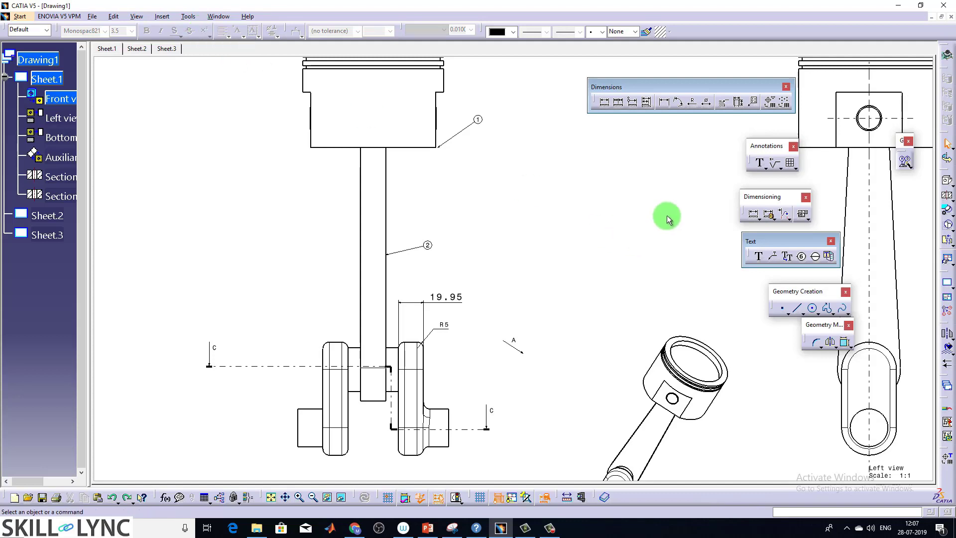
Place a text annotation reading 'AB' to the right of the connecting rod
click(759, 255)
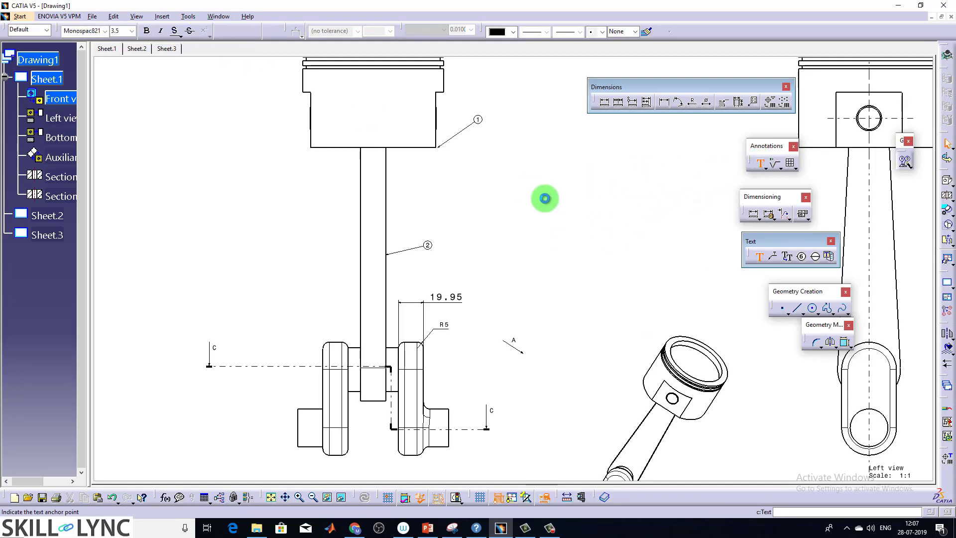
click(544, 198)
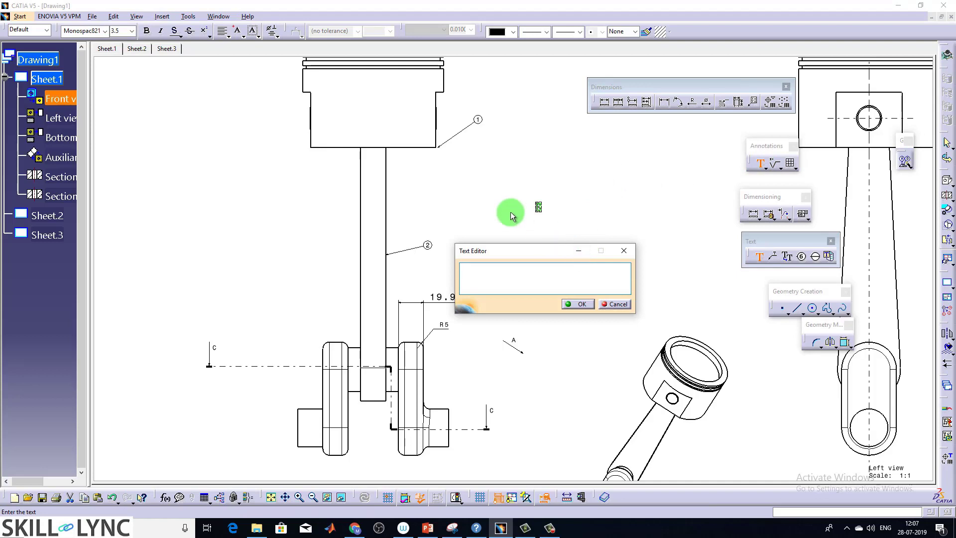
text(AB)
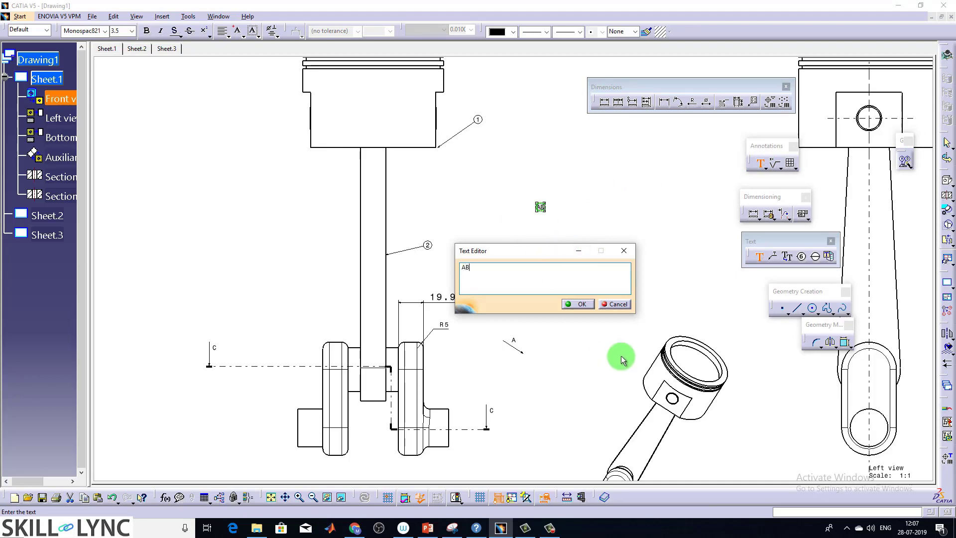
click(576, 303)
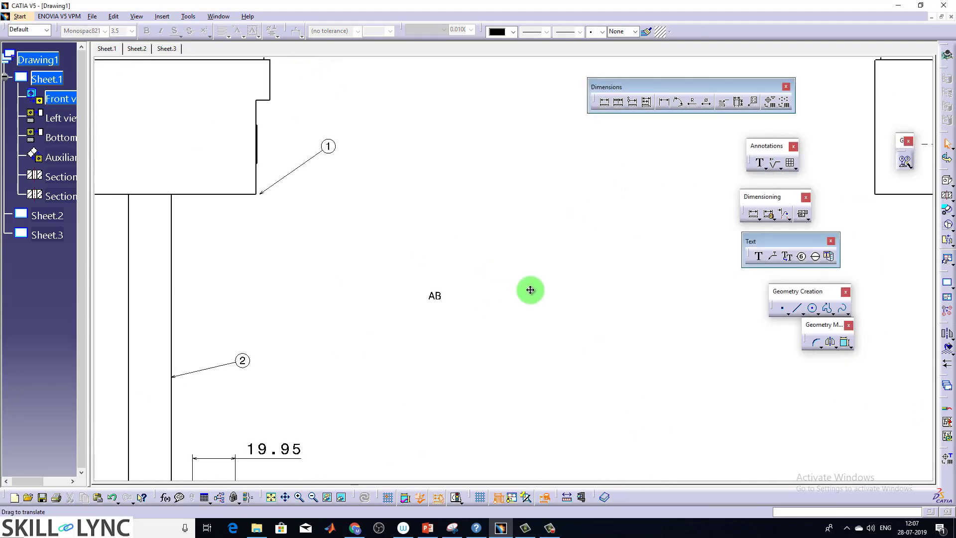